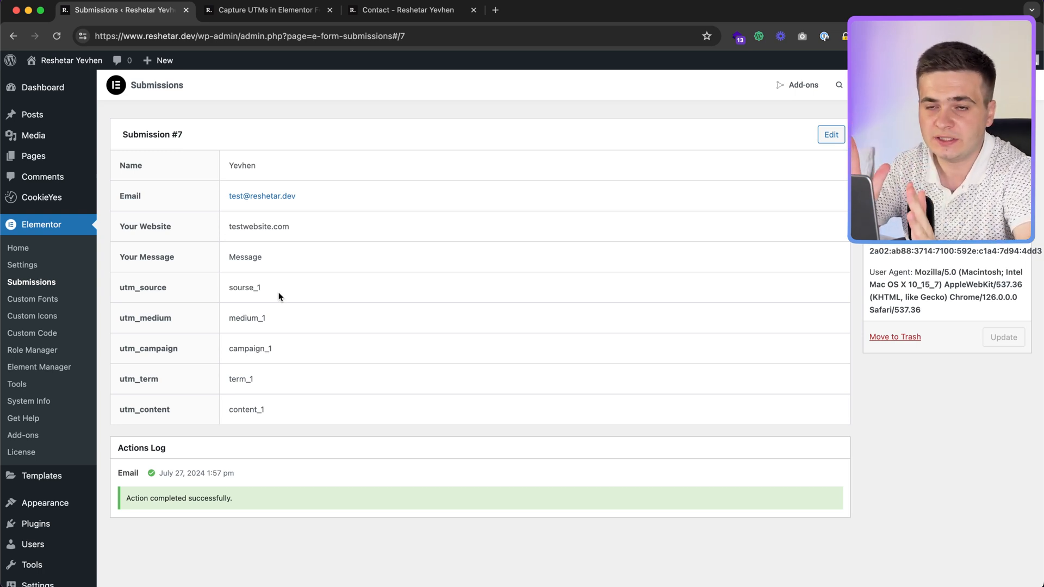
Step: Scroll the Capture UTMs article to Step 1's cookie script, then open the admin dashboard in a new tab
{"action": "left_click", "coordinate": [264, 10]}
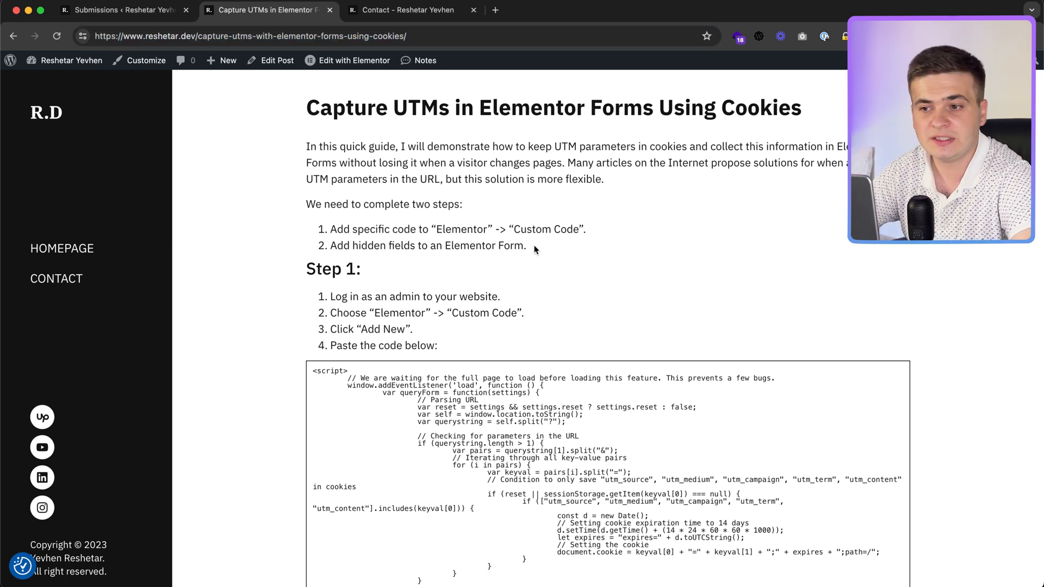
{"action": "mouse_move", "coordinate": [540, 241]}
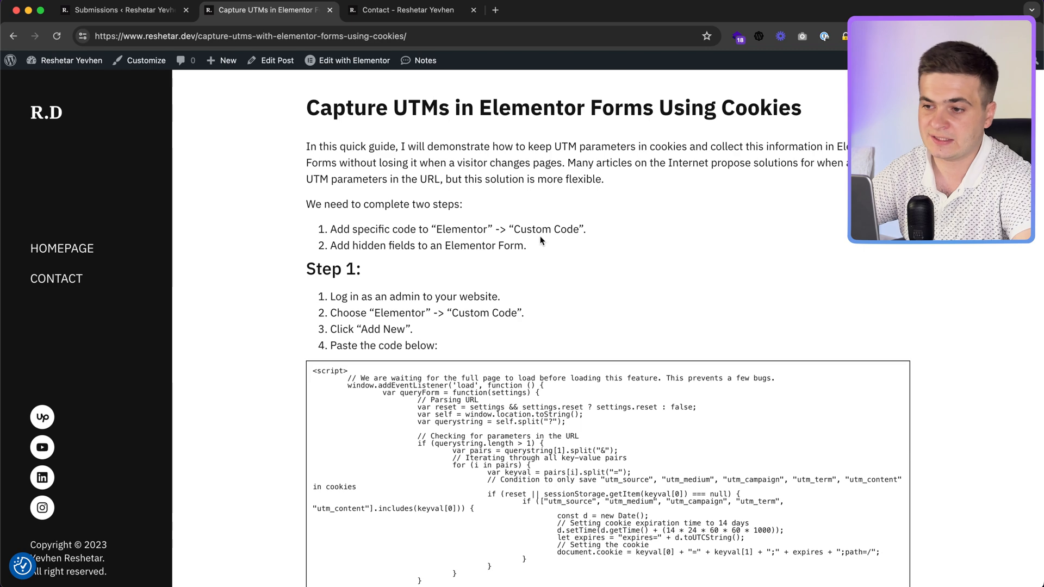
{"action": "mouse_move", "coordinate": [529, 255]}
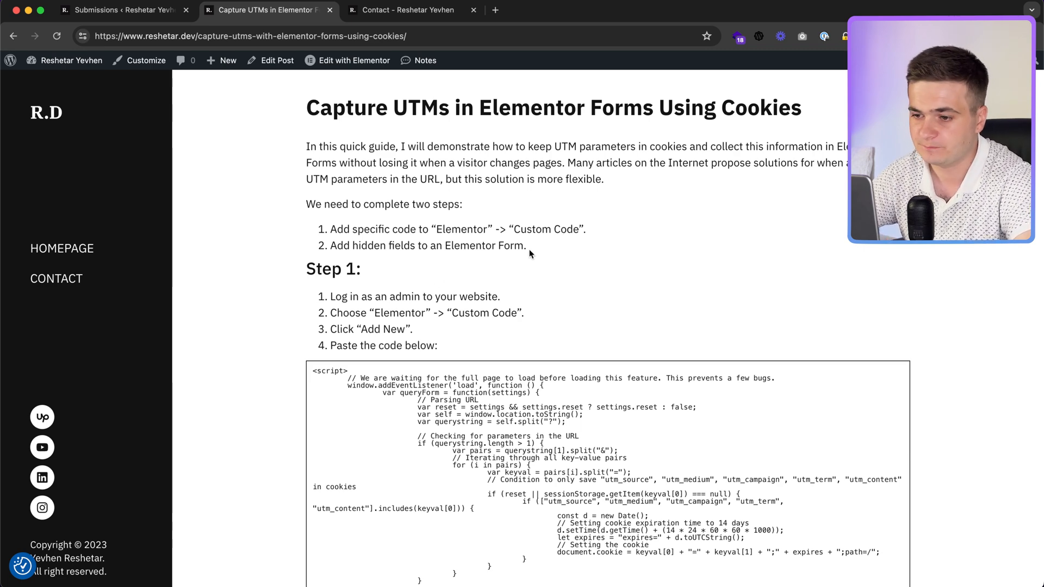
{"action": "scroll", "scroll_direction": "down", "scroll_amount": 3}
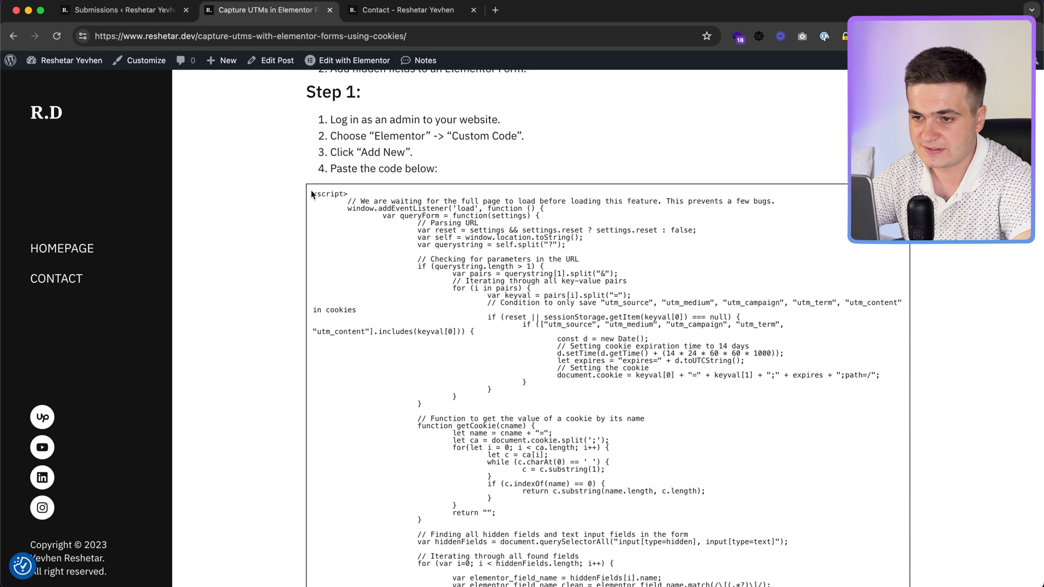
{"action": "scroll", "scroll_direction": "down", "scroll_amount": 3}
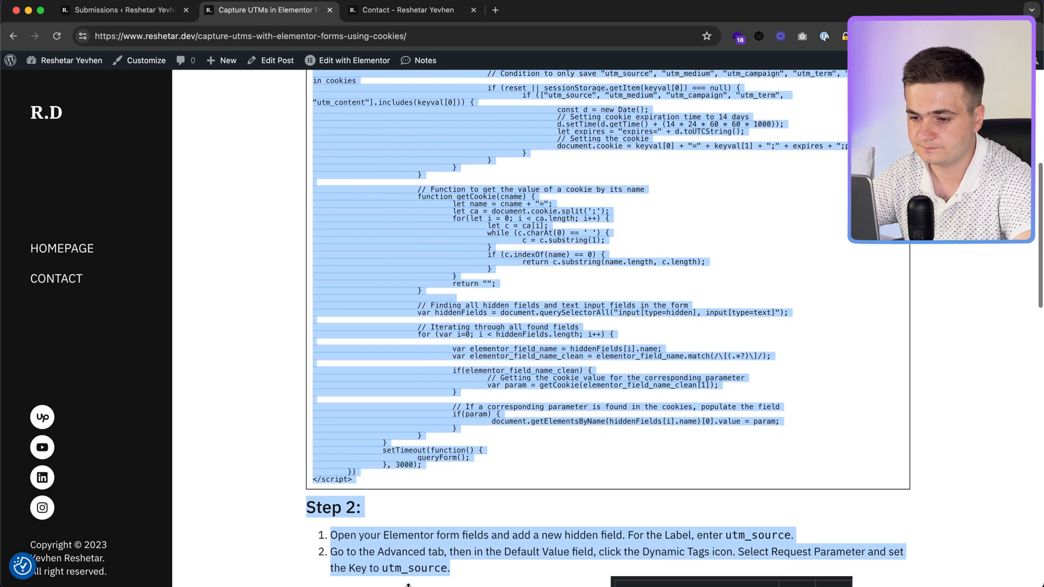
{"action": "scroll", "scroll_direction": "down", "scroll_amount": 3}
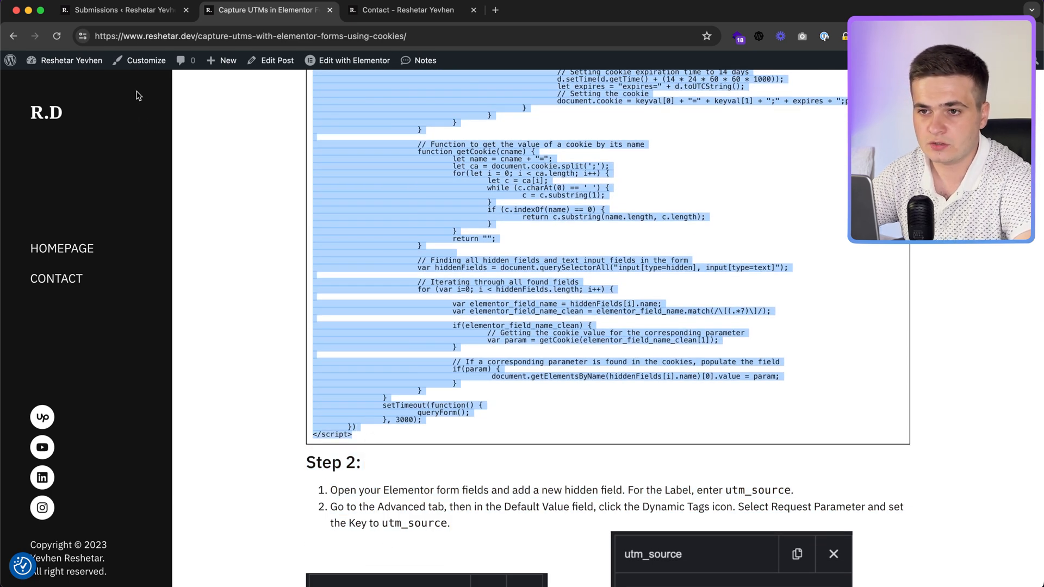
{"action": "left_click", "coordinate": [72, 60]}
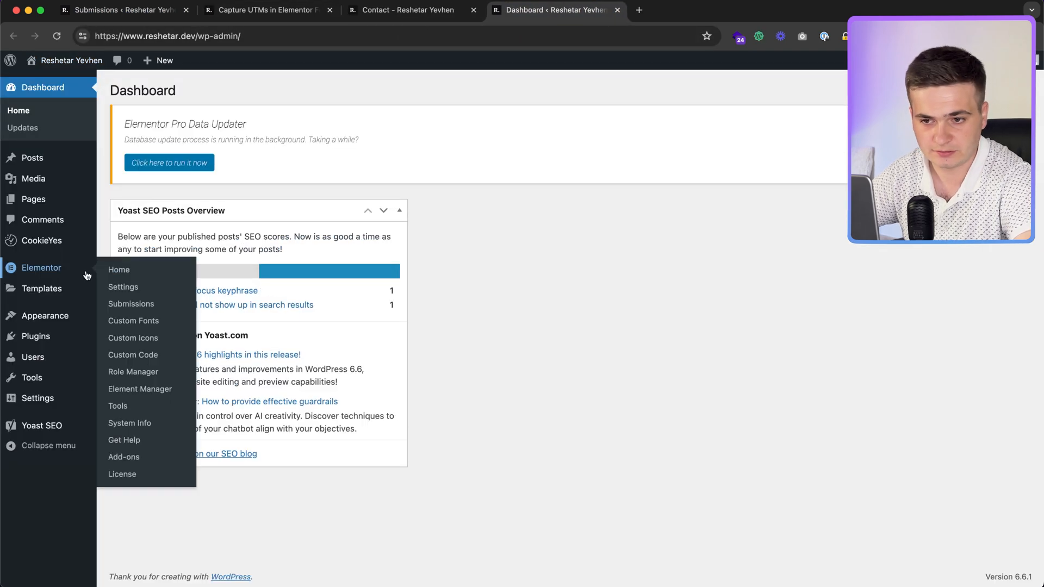
Step: Publish Custom Code snippet 'UTM params' with the UTM script at </body> - End, Entire Site
{"action": "left_click", "coordinate": [133, 356]}
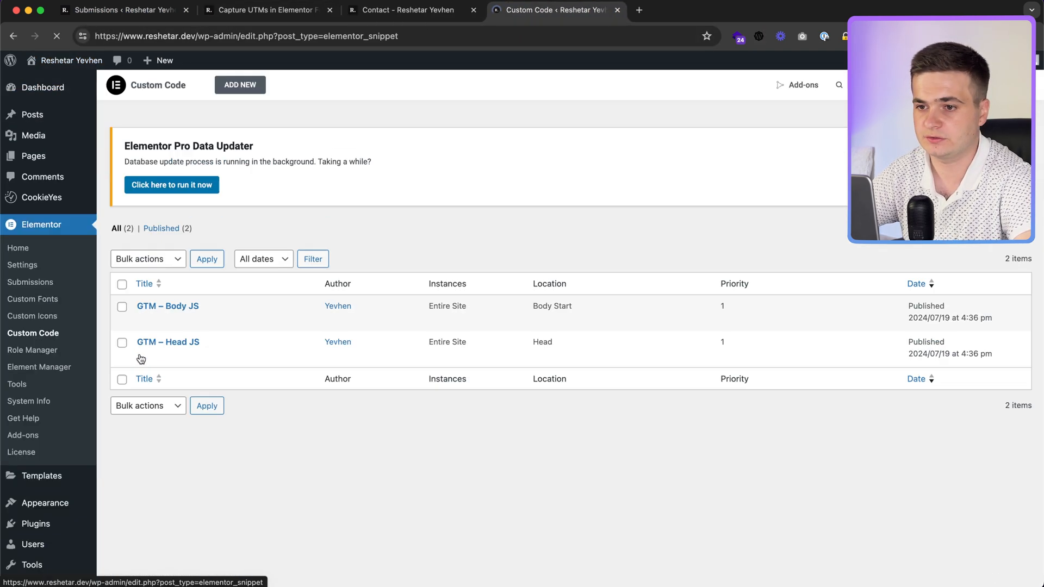
{"action": "left_click", "coordinate": [240, 85]}
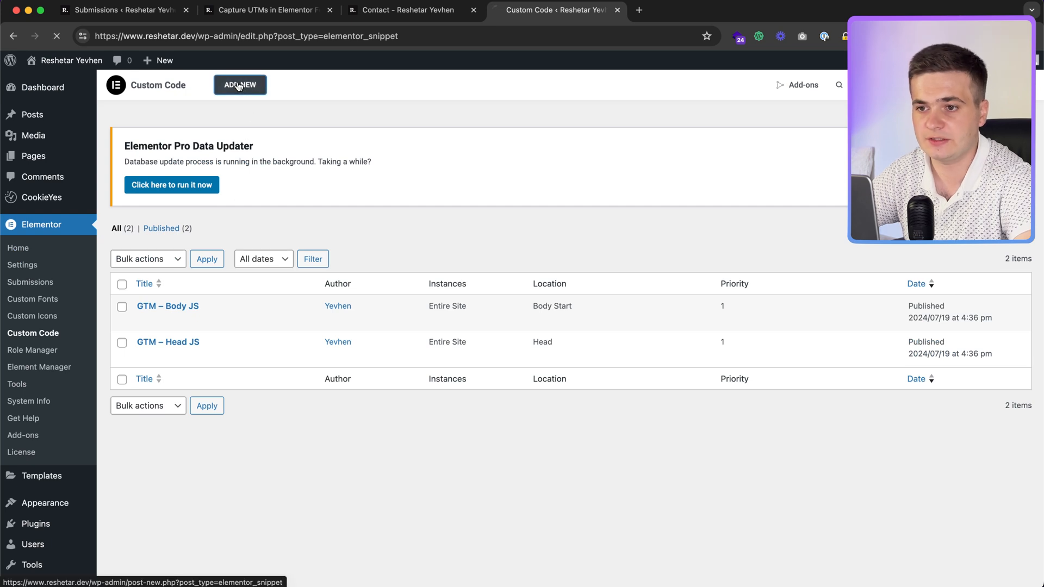
{"action": "left_click", "coordinate": [239, 85]}
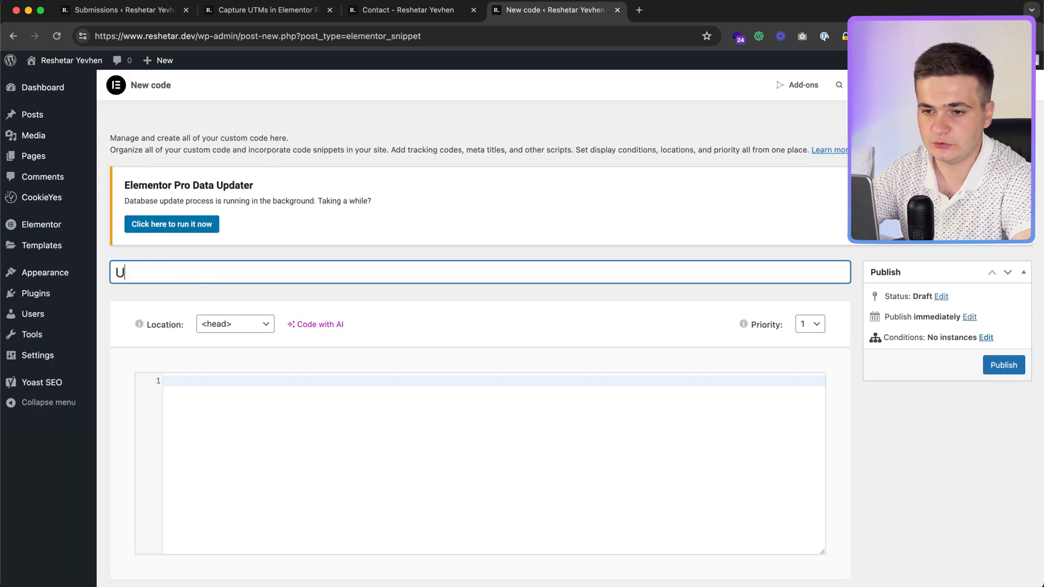
{"action": "type", "text": "TM params"}
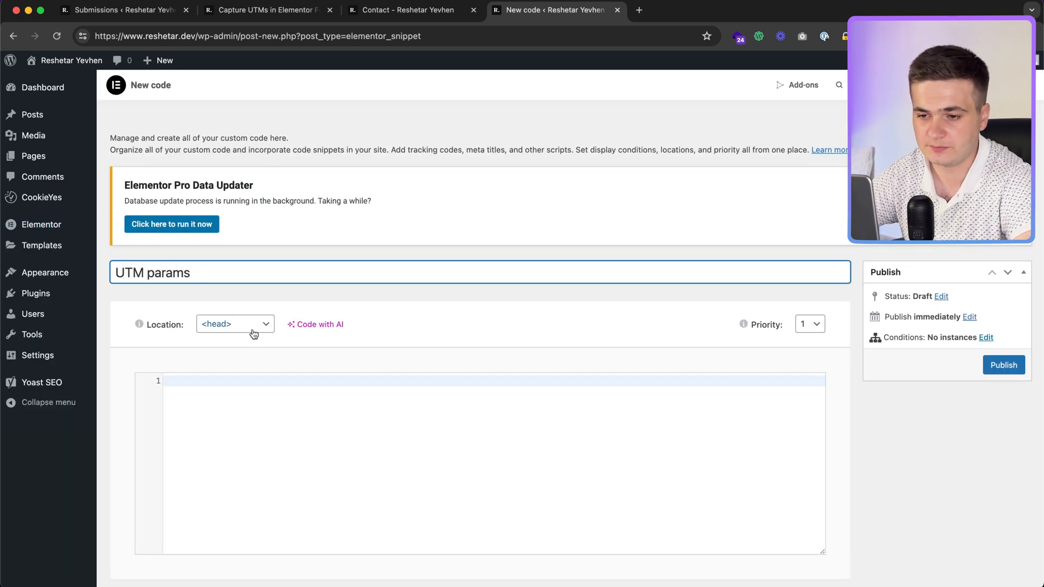
{"action": "left_click", "coordinate": [234, 325]}
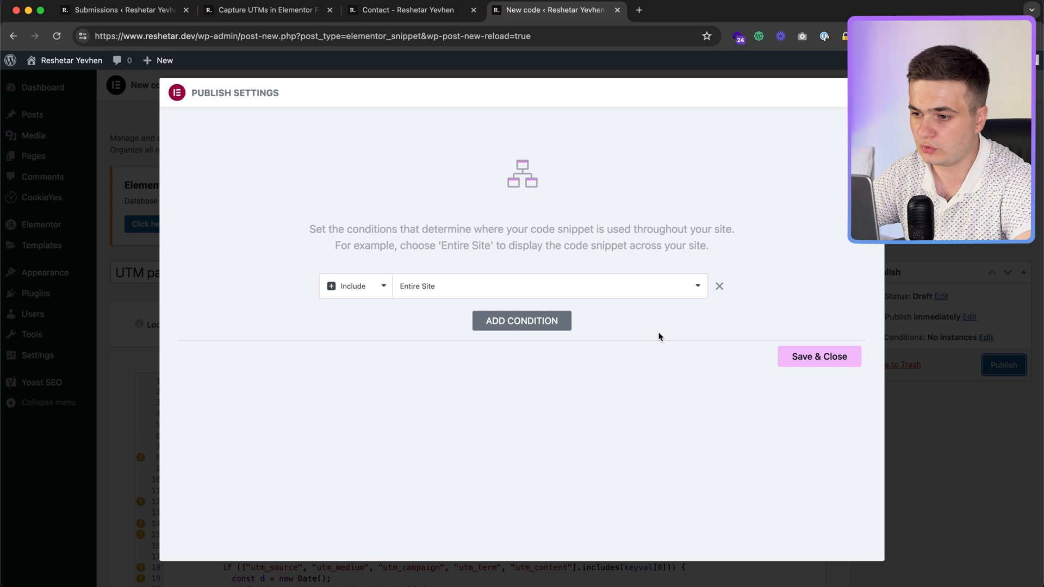
{"action": "left_click", "coordinate": [819, 356]}
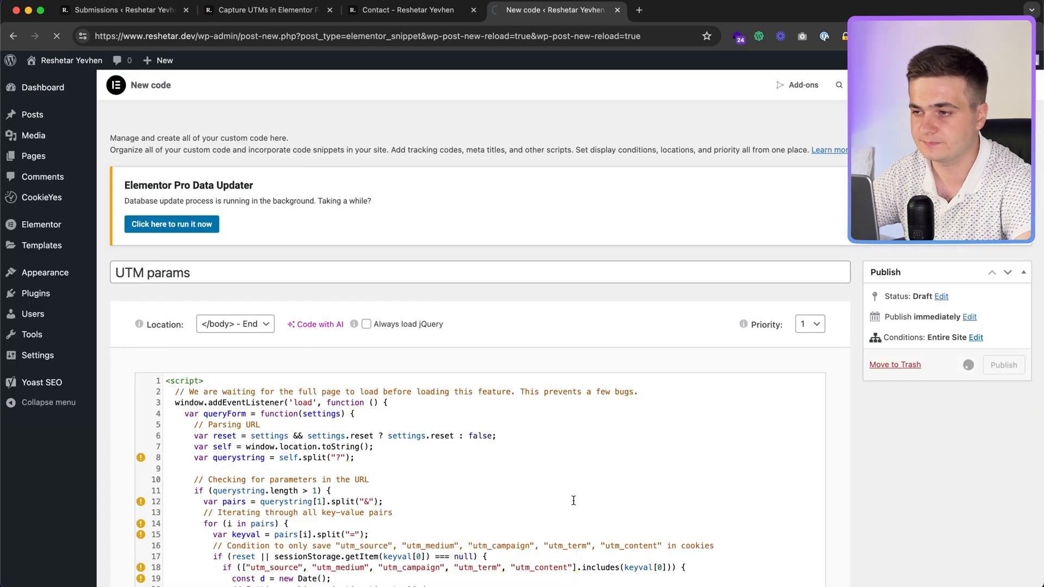
{"action": "left_click", "coordinate": [1003, 365]}
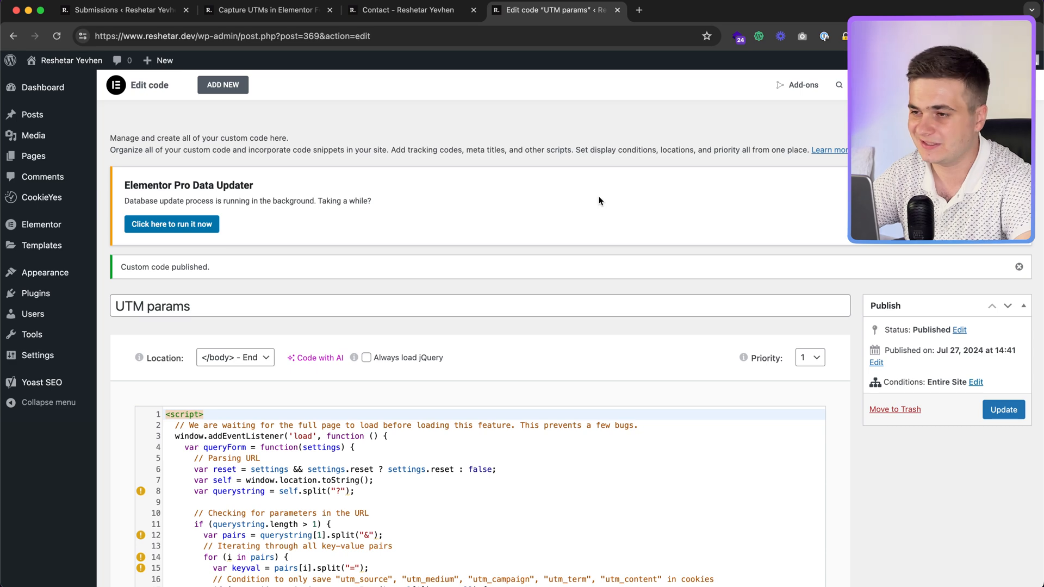
Step: Open the Contact page with Elementor, check the article's Step 2, and return to the editor
{"action": "left_click", "coordinate": [267, 10]}
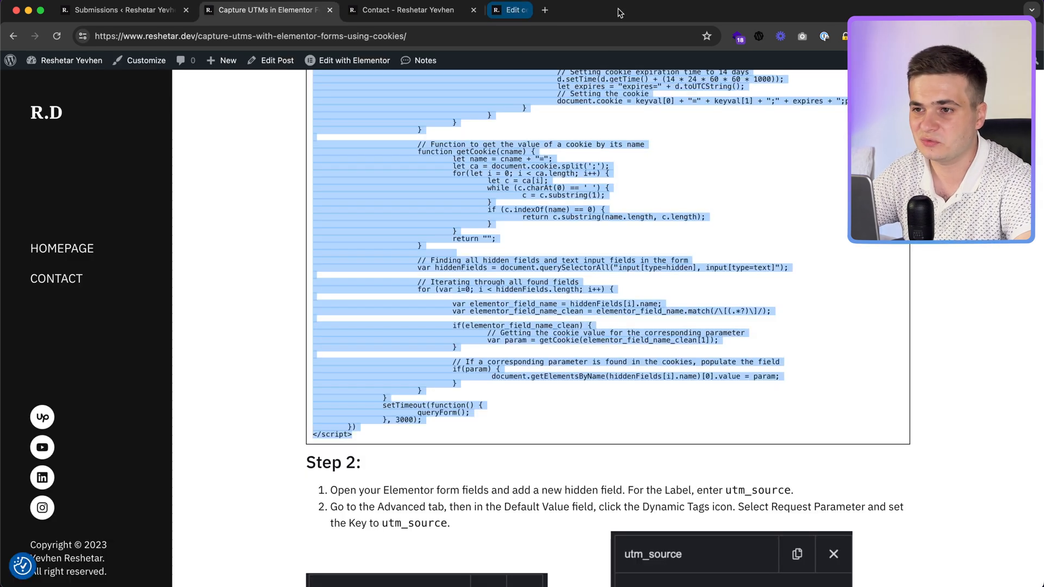
{"action": "left_click", "coordinate": [406, 10]}
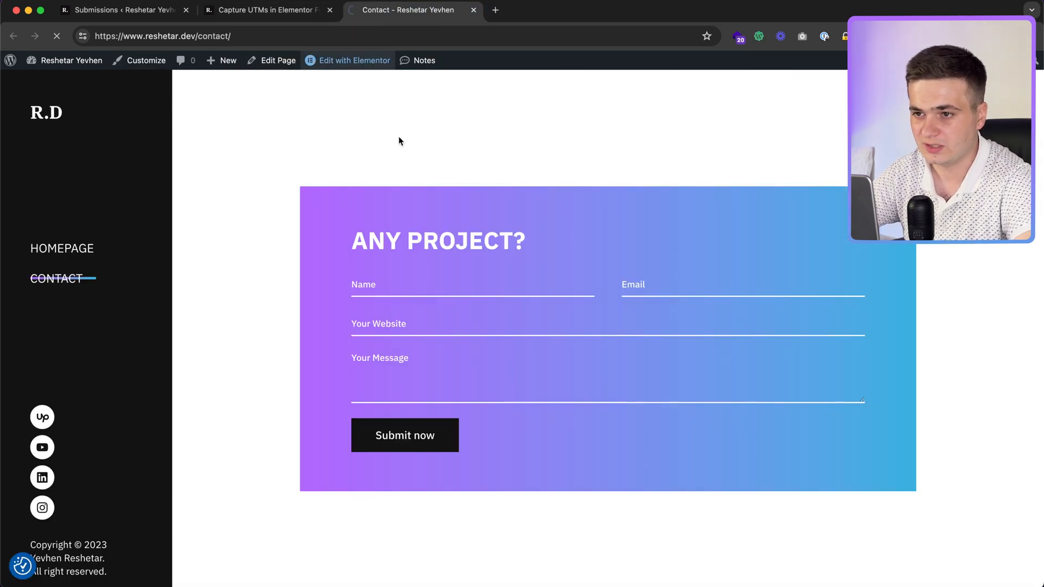
{"action": "left_click", "coordinate": [353, 60]}
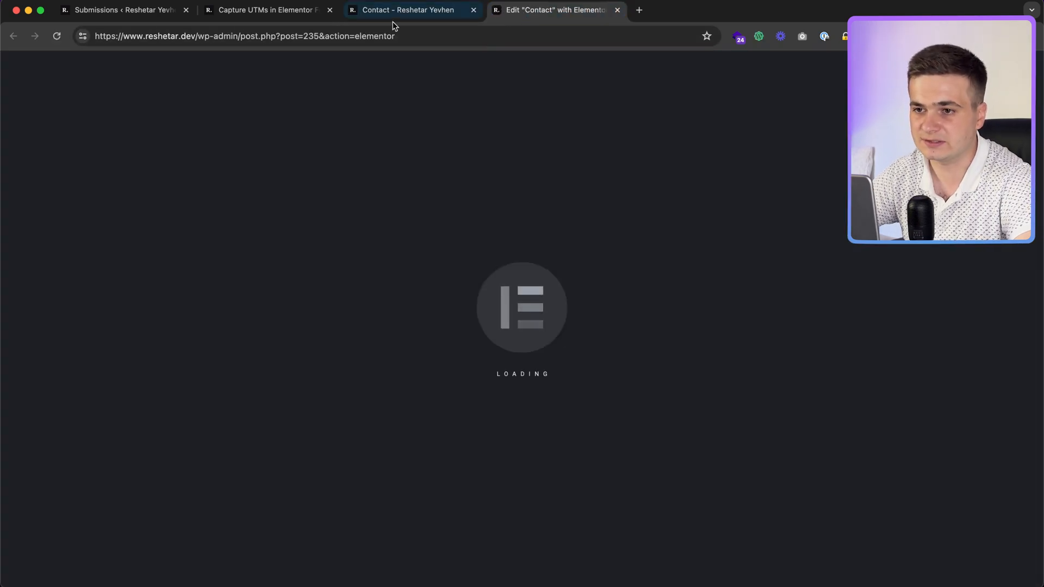
{"action": "left_click", "coordinate": [265, 9]}
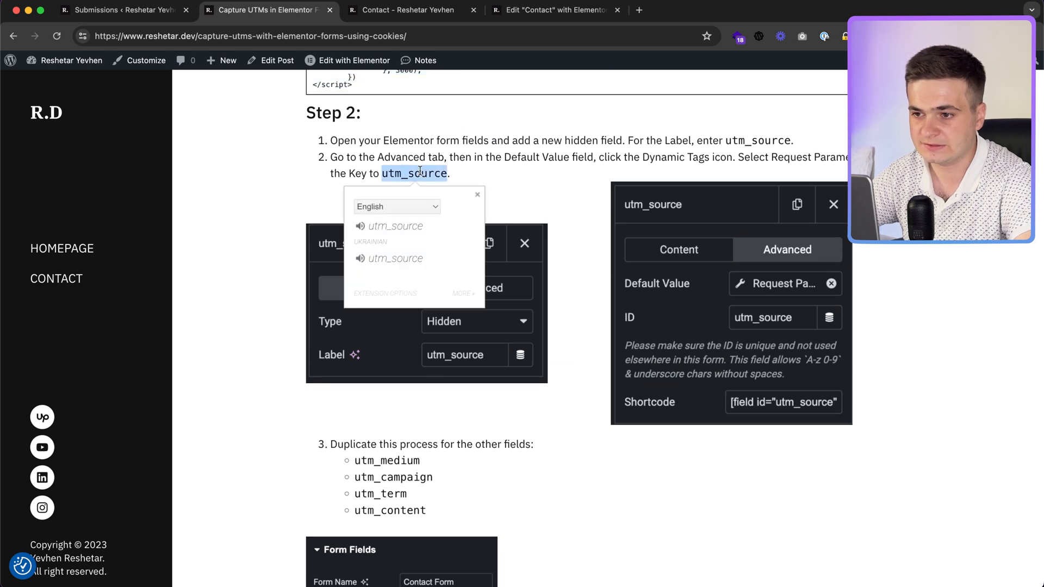
{"action": "left_click", "coordinate": [477, 195]}
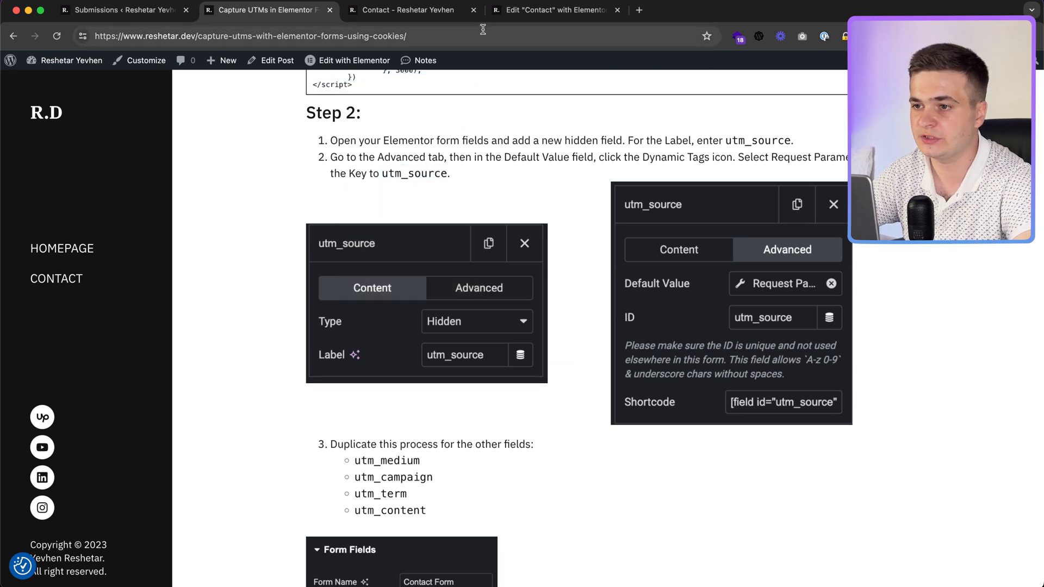
{"action": "left_click", "coordinate": [555, 9]}
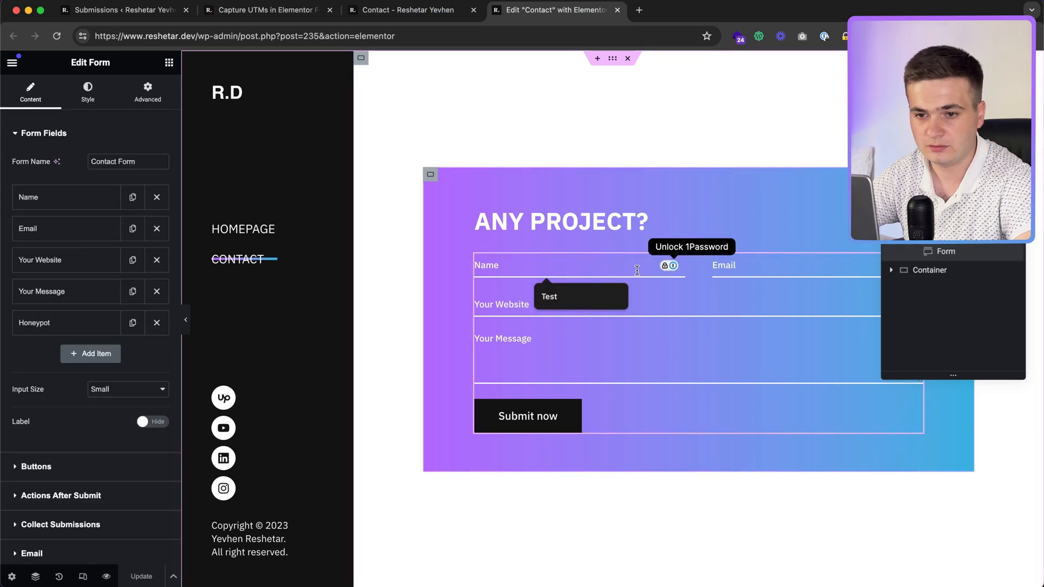
{"action": "mouse_move", "coordinate": [90, 354]}
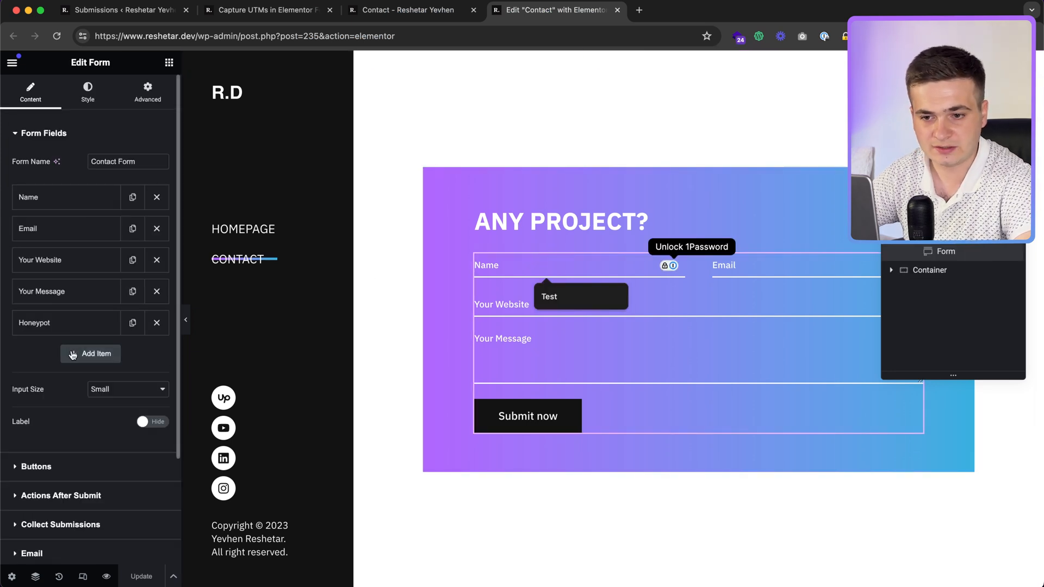
Step: Add a Hidden-type form field labelled utm_source and collapse its settings
{"action": "left_click", "coordinate": [89, 354]}
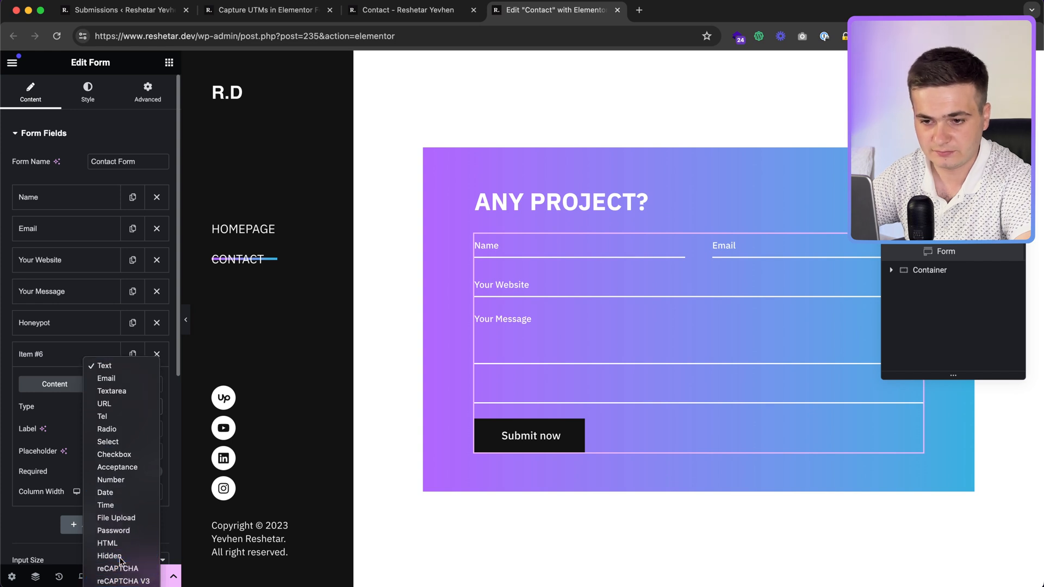
{"action": "left_click", "coordinate": [109, 555]}
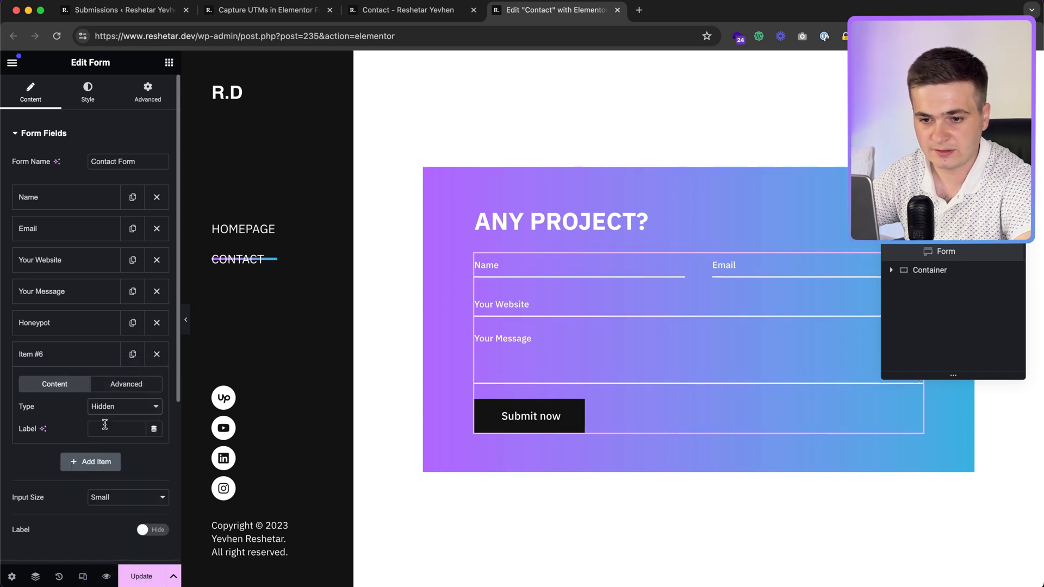
{"action": "type", "text": "utm_source"}
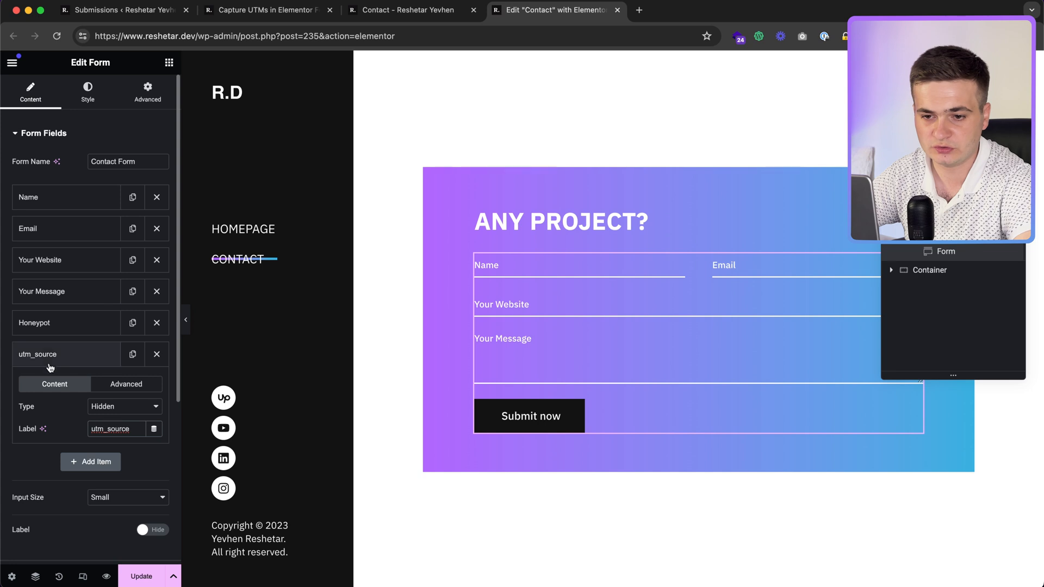
{"action": "left_click", "coordinate": [125, 385]}
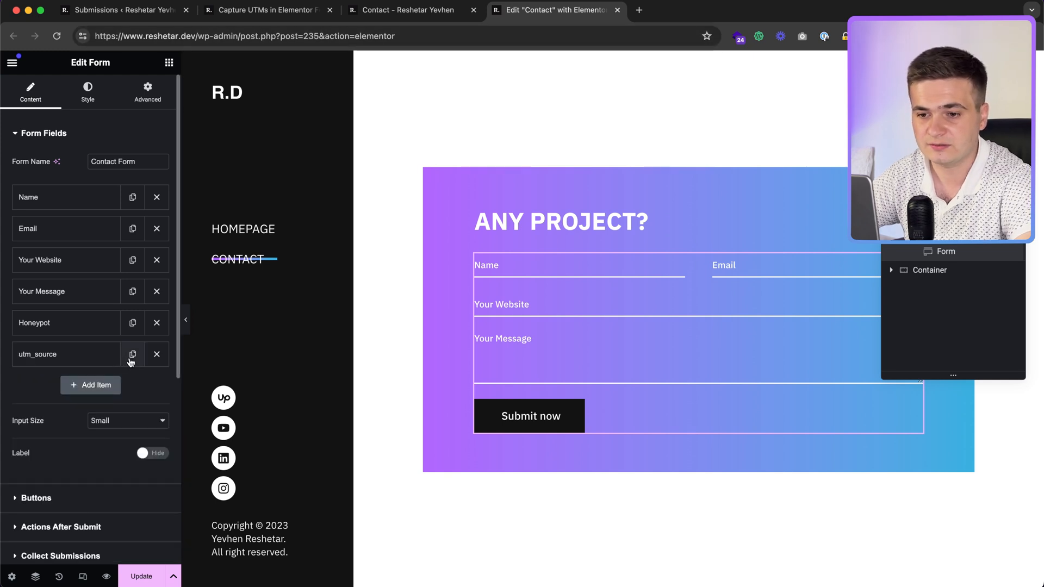
Step: Duplicate utm_source into utm_medium, utm_campaign, utm_term and utm_content fields, then Update
{"action": "left_click", "coordinate": [133, 354]}
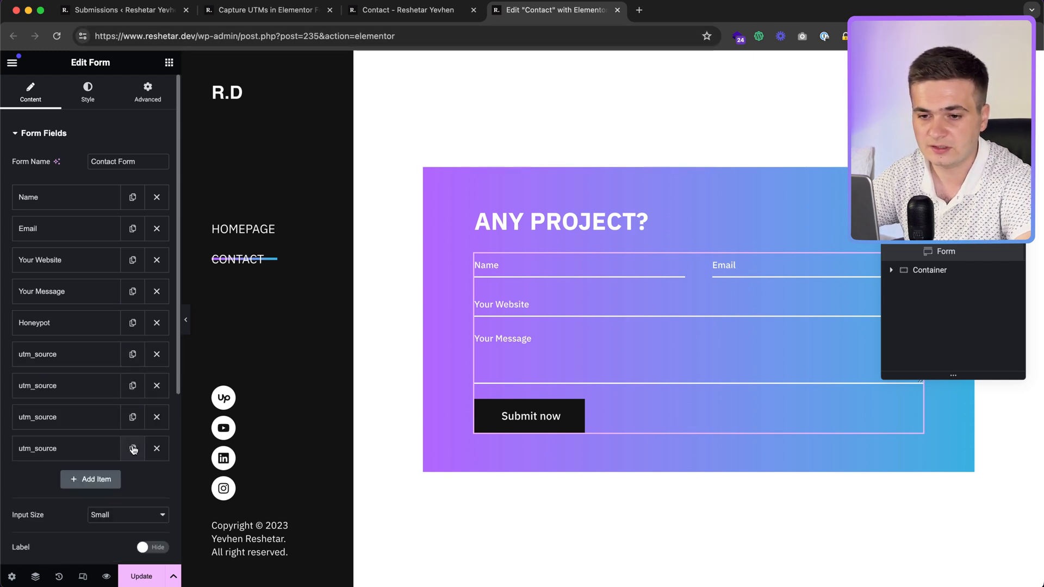
{"action": "left_click", "coordinate": [266, 9]}
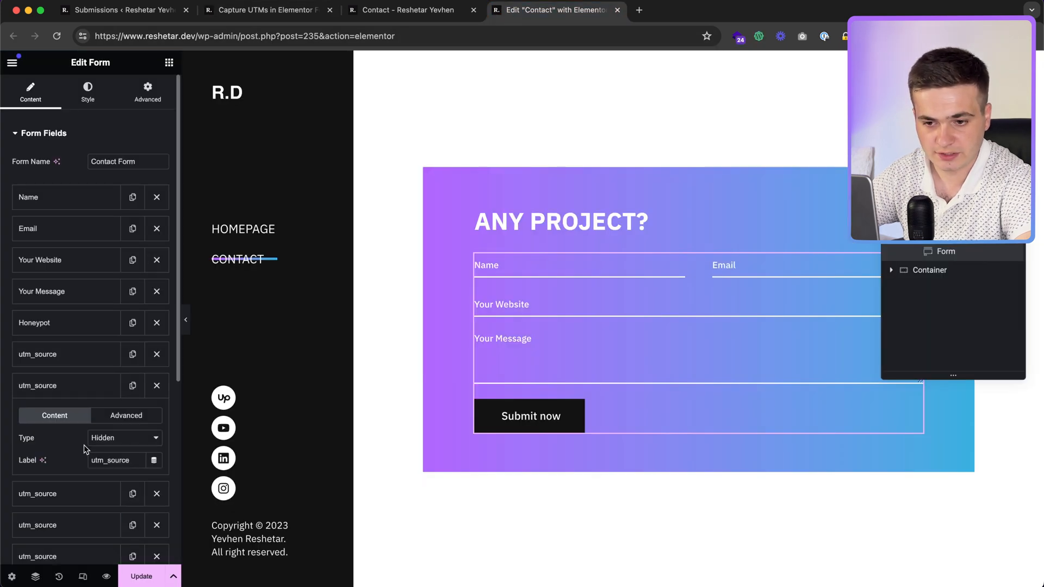
{"action": "left_click", "coordinate": [125, 415]}
{"action": "type", "text": "medium"}
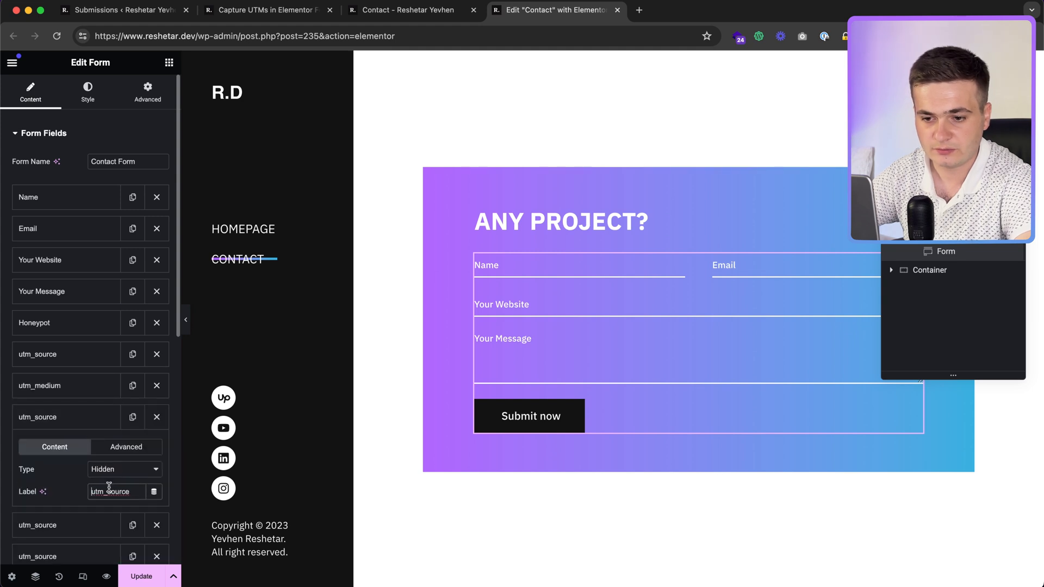
{"action": "left_click", "coordinate": [125, 447]}
{"action": "type", "text": "ampaign"}
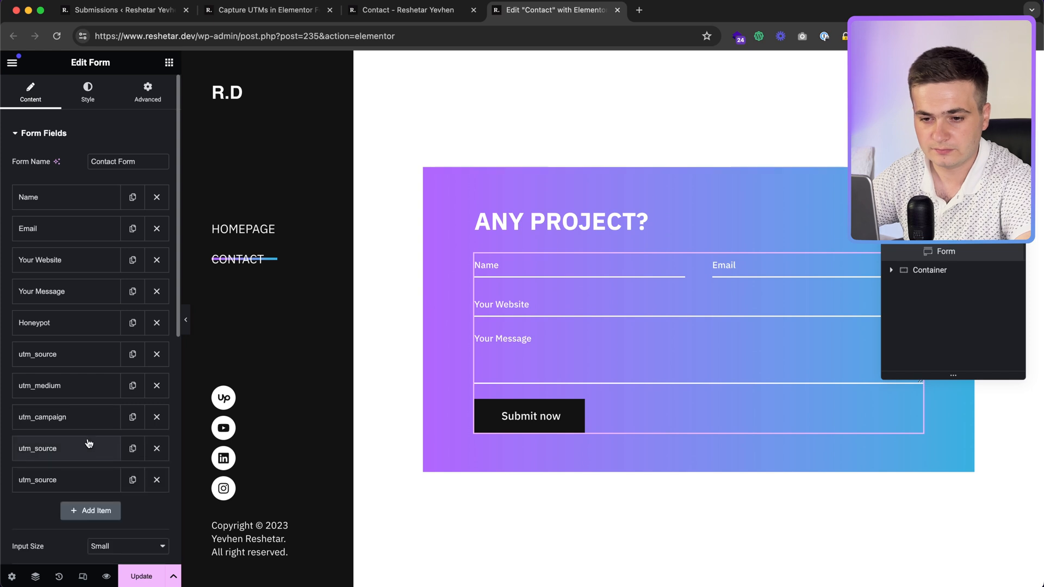
{"action": "left_click", "coordinate": [65, 448]}
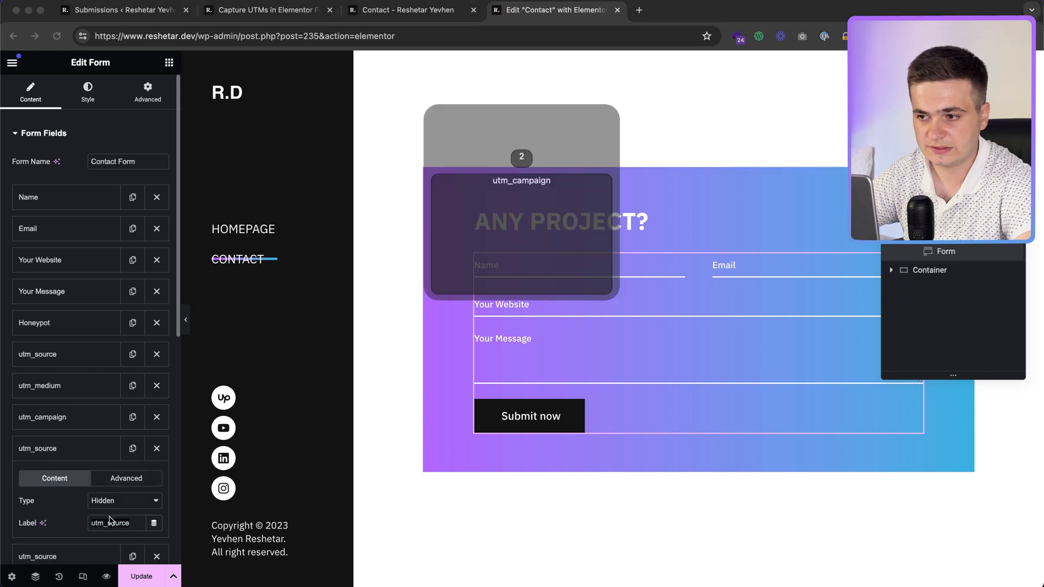
{"action": "left_click", "coordinate": [126, 478]}
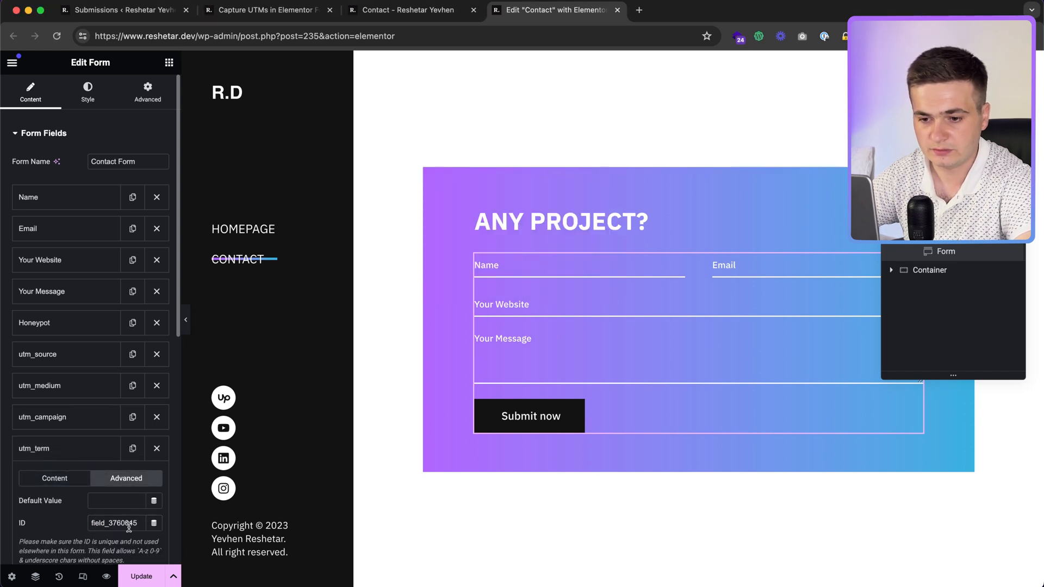
{"action": "left_click", "coordinate": [132, 448]}
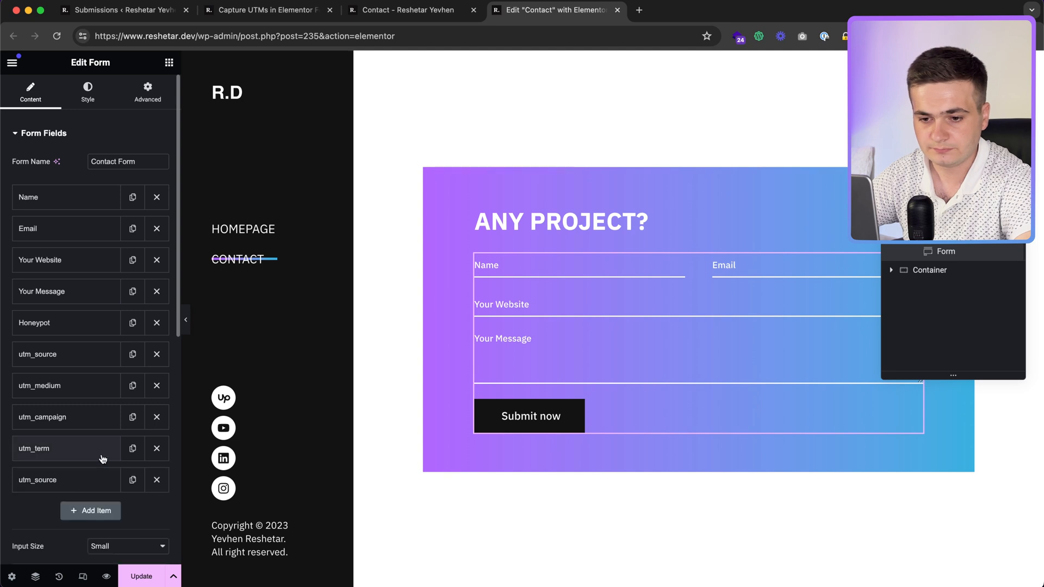
{"action": "left_click", "coordinate": [65, 479]}
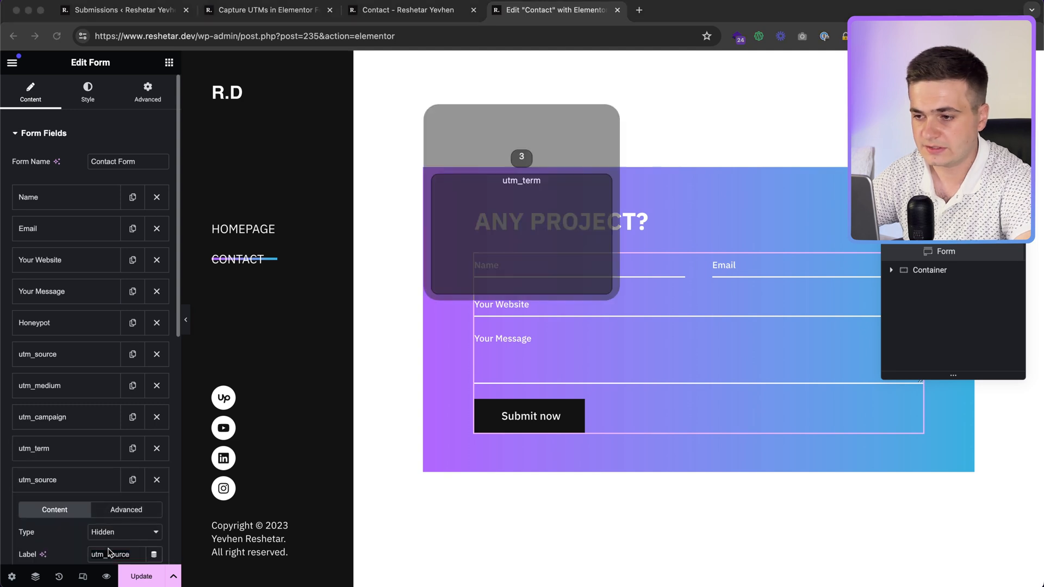
{"action": "left_click", "coordinate": [126, 509]}
{"action": "type", "text": "content"}
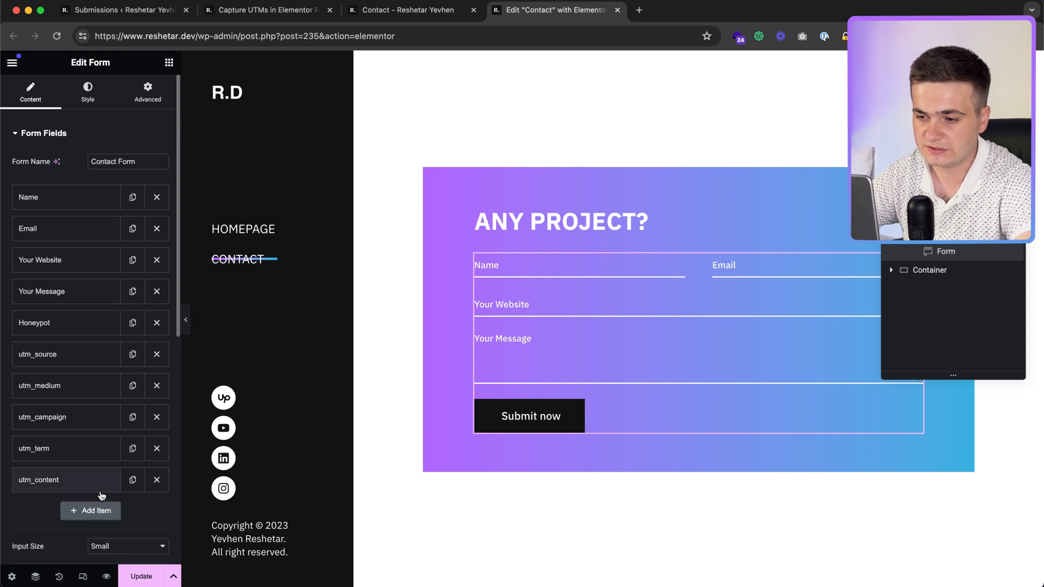
{"action": "left_click", "coordinate": [141, 576]}
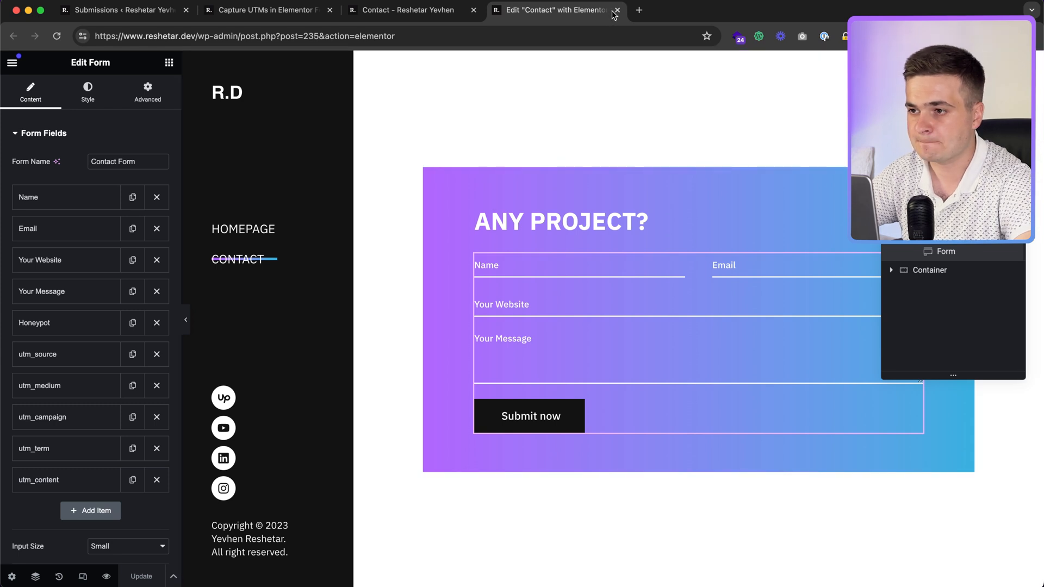
Step: Close the Elementor editor tab and start a new browser tab
{"action": "left_click", "coordinate": [616, 10]}
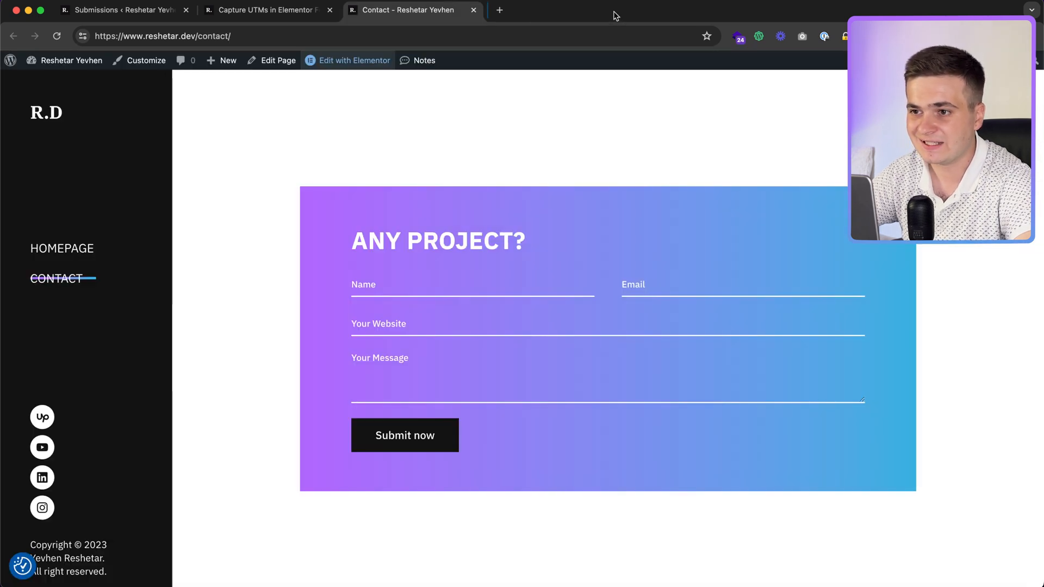
{"action": "mouse_move", "coordinate": [444, 265]}
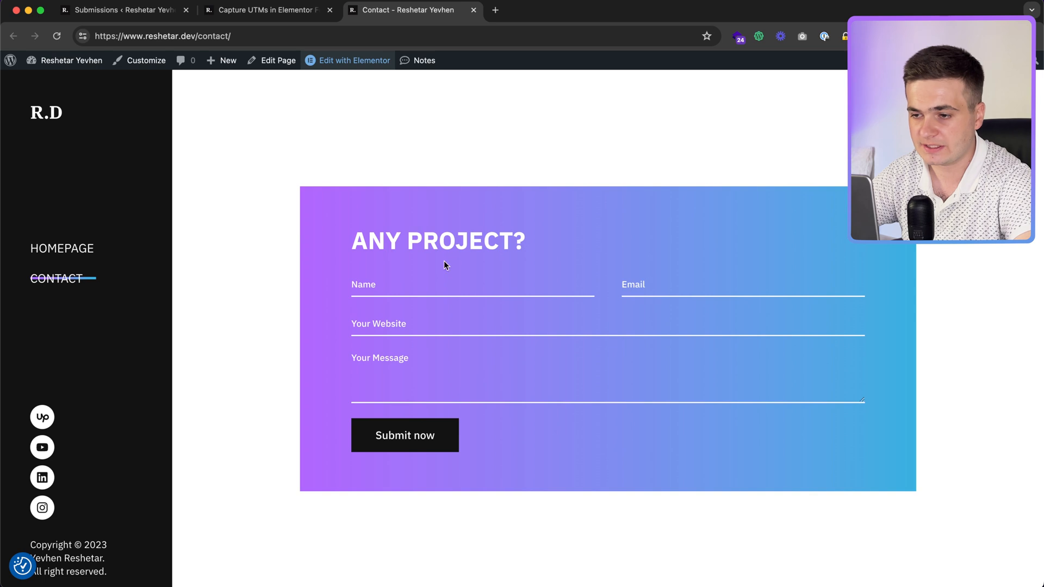
{"action": "mouse_move", "coordinate": [495, 10]}
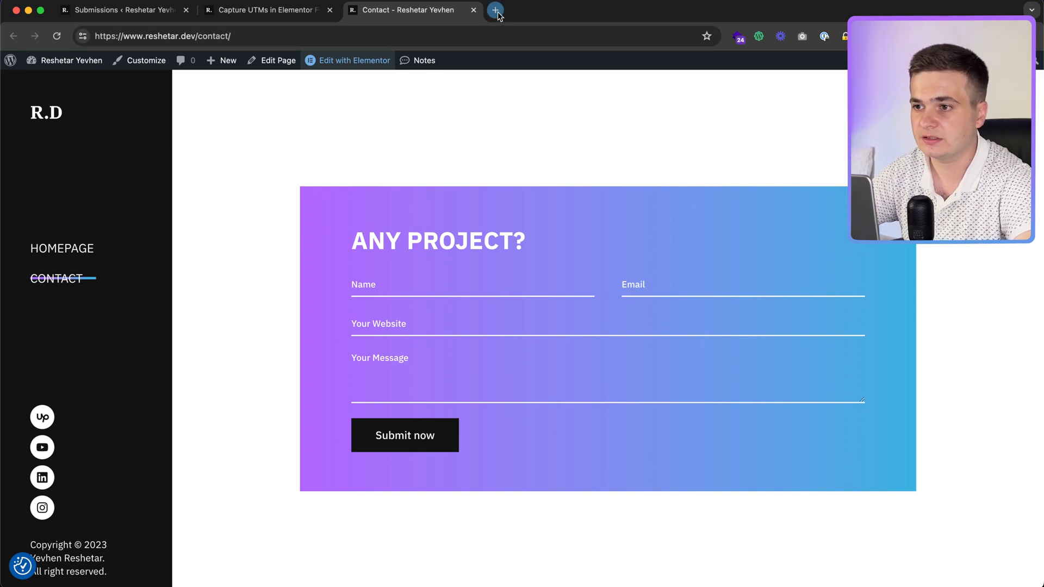
{"action": "left_click", "coordinate": [495, 9]}
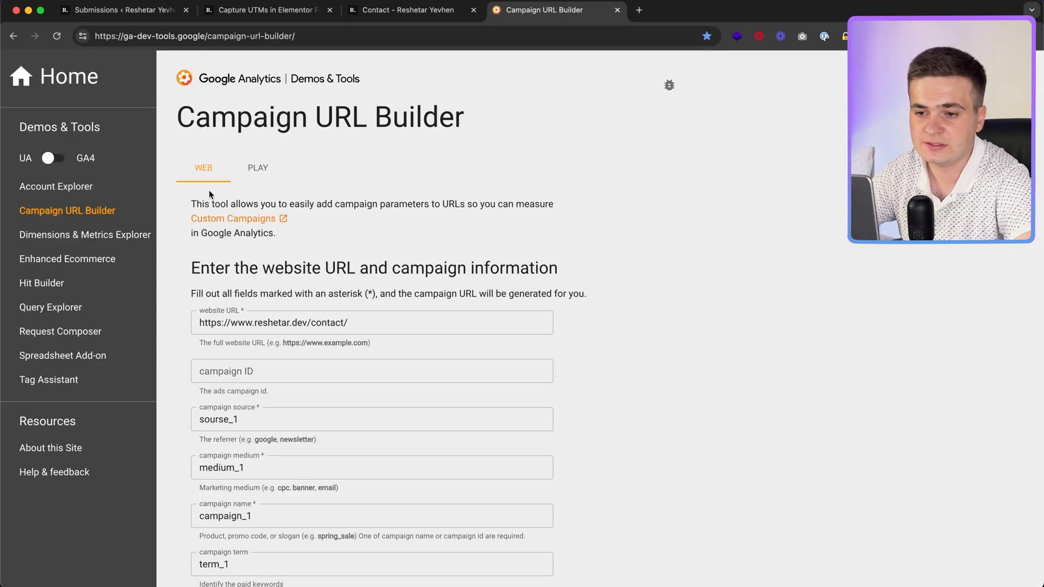
Step: Remove 'contact/' from the Website URL and copy the generated homepage campaign link
{"action": "left_click", "coordinate": [361, 322]}
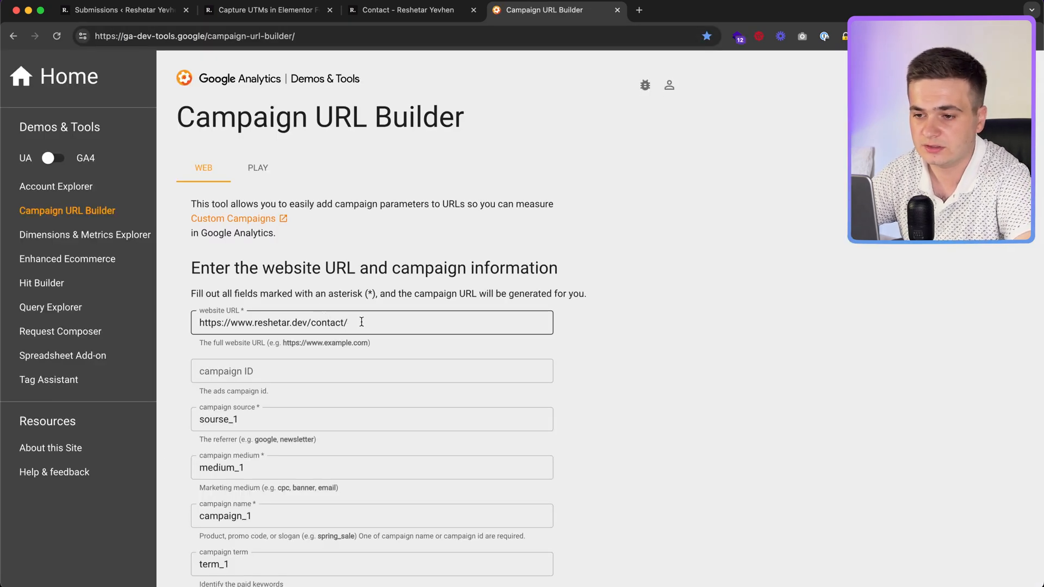
{"action": "key", "text": "Backspace"}
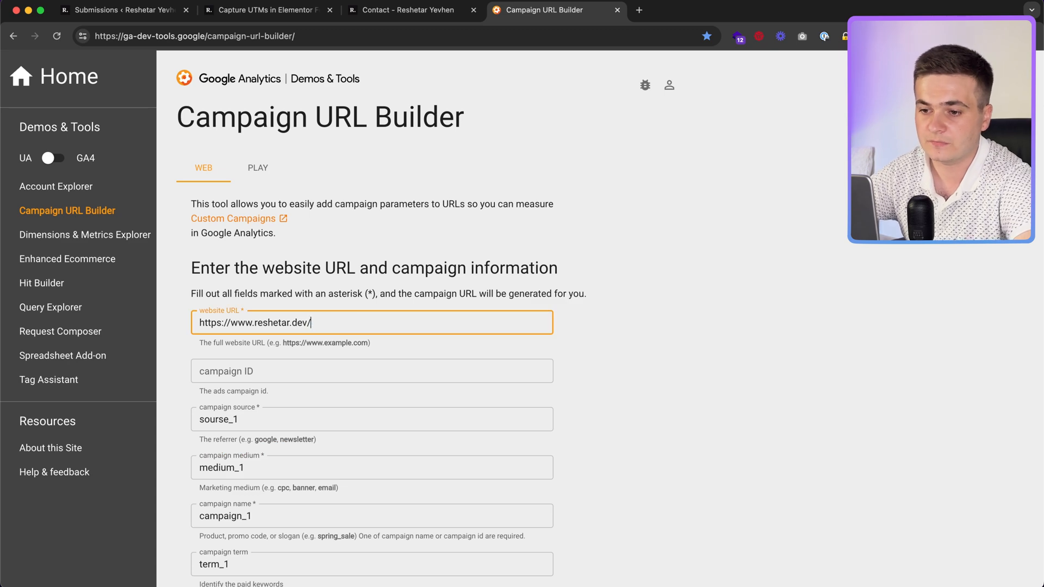
{"action": "scroll", "scroll_direction": "down", "scroll_amount": 3}
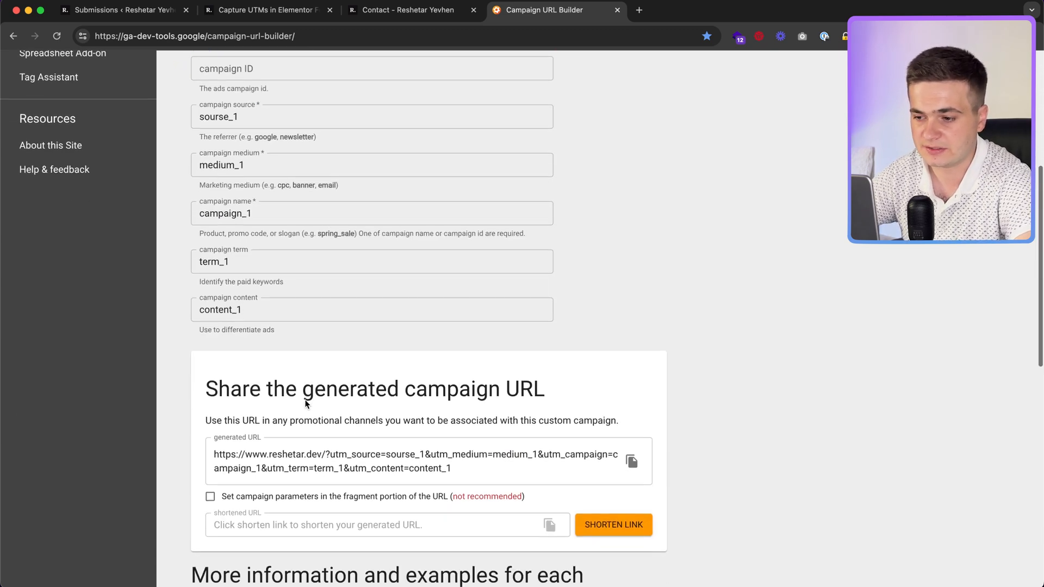
{"action": "left_click", "coordinate": [630, 461]}
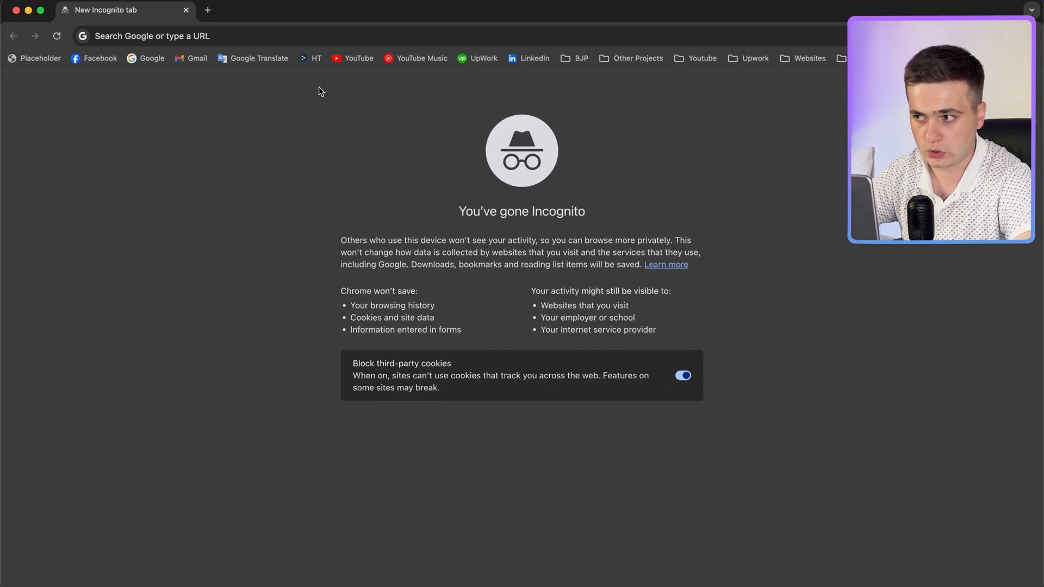
Step: Load the UTM-tagged reshetar.dev homepage link, then go to the Contact page
{"action": "type", "text": "https://www.reshetar.dev/?utm_source=sourse_1&utm_medium=medium_1&utm_campaign=campaign_1&utm_term=term_1&utm_content=content_1"}
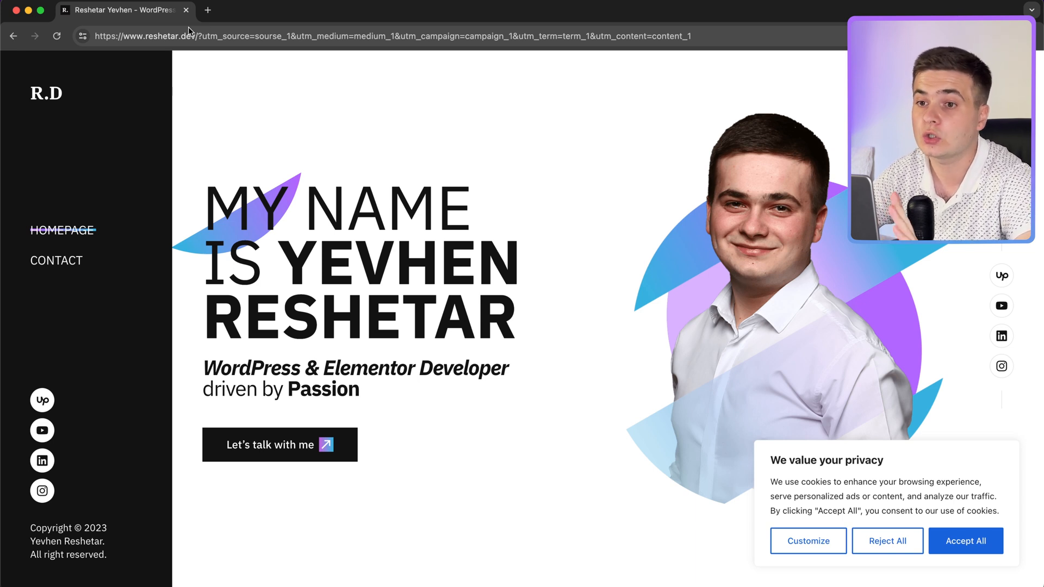
{"action": "mouse_move", "coordinate": [56, 261]}
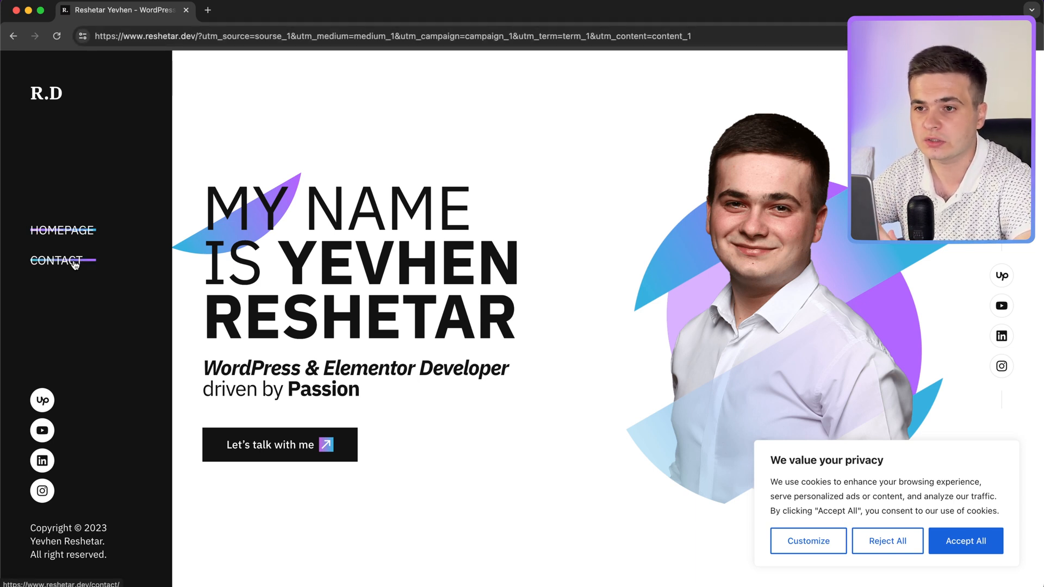
{"action": "left_click", "coordinate": [56, 261]}
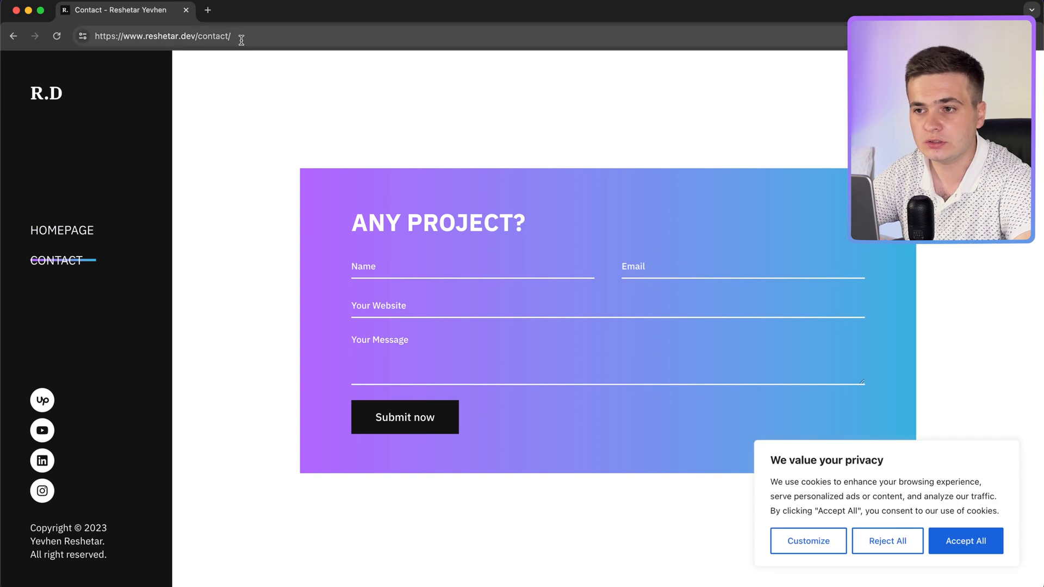
{"action": "mouse_move", "coordinate": [313, 51]}
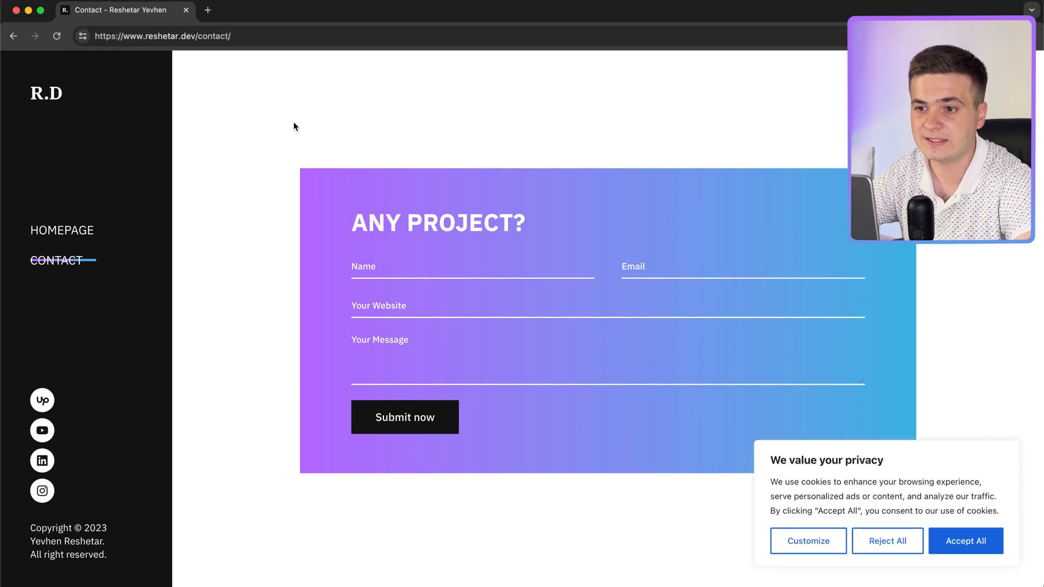
{"action": "right_click", "coordinate": [294, 127]}
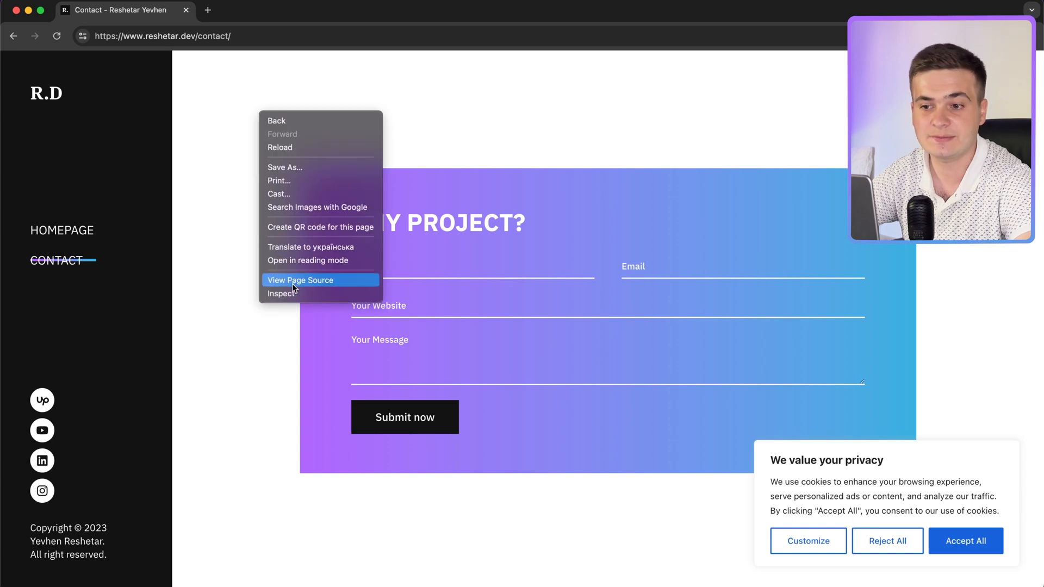
{"action": "left_click", "coordinate": [282, 294]}
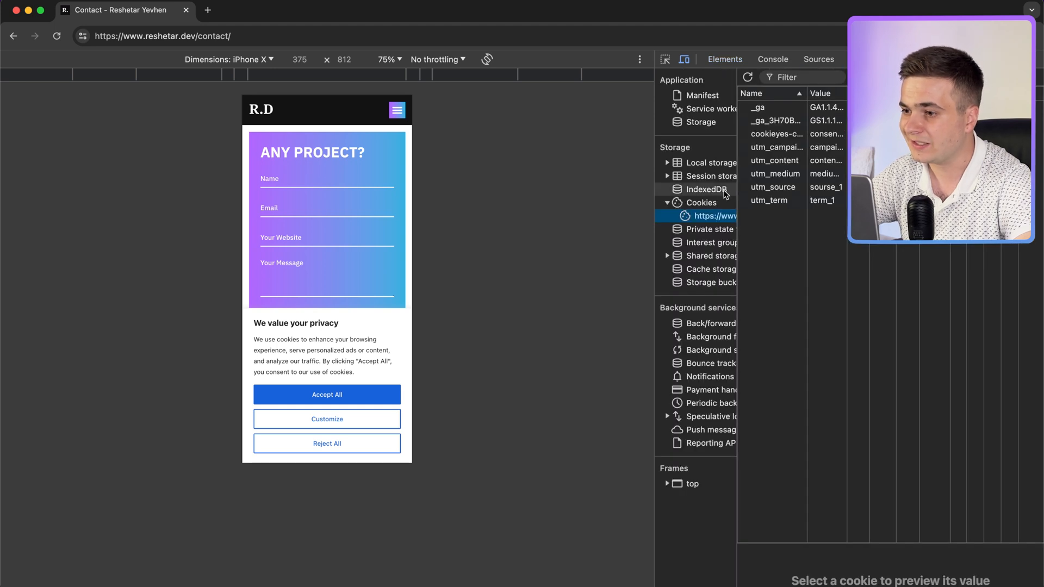
{"action": "mouse_move", "coordinate": [771, 198]}
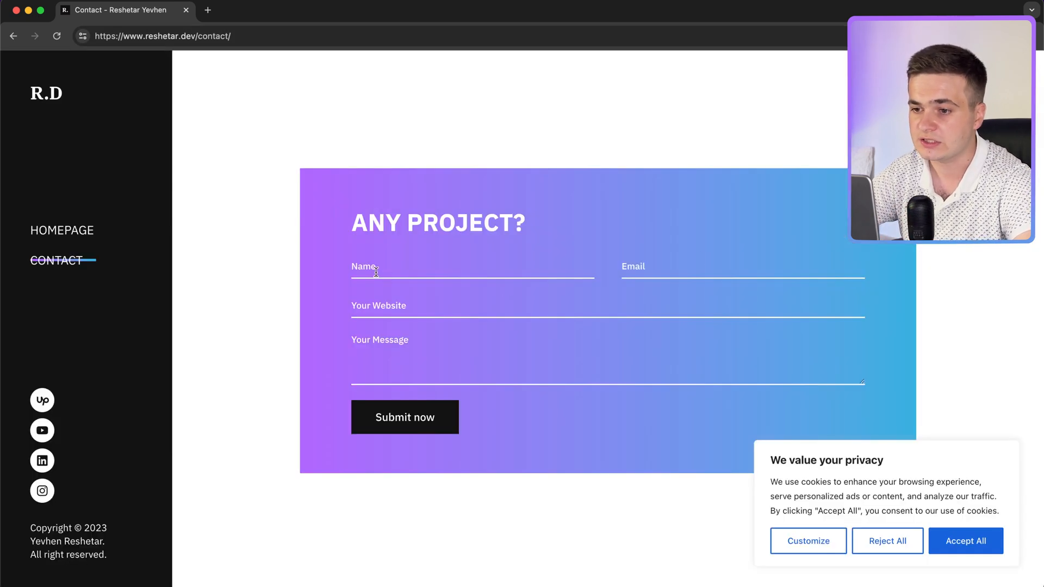
{"action": "type", "text": "Yevgen"}
{"action": "type", "text": "yevhen@"}
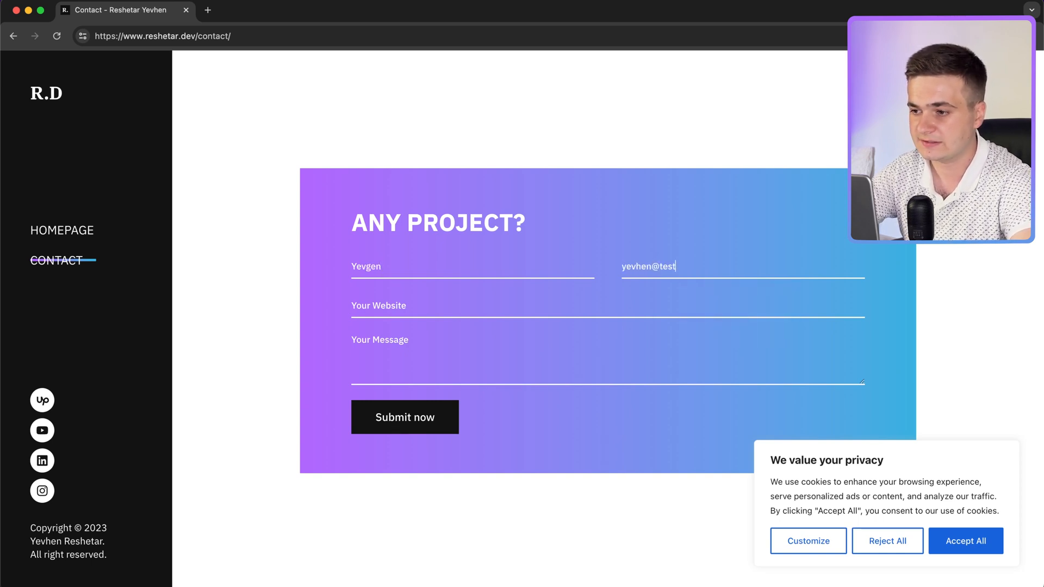
{"action": "type", "text": "test"}
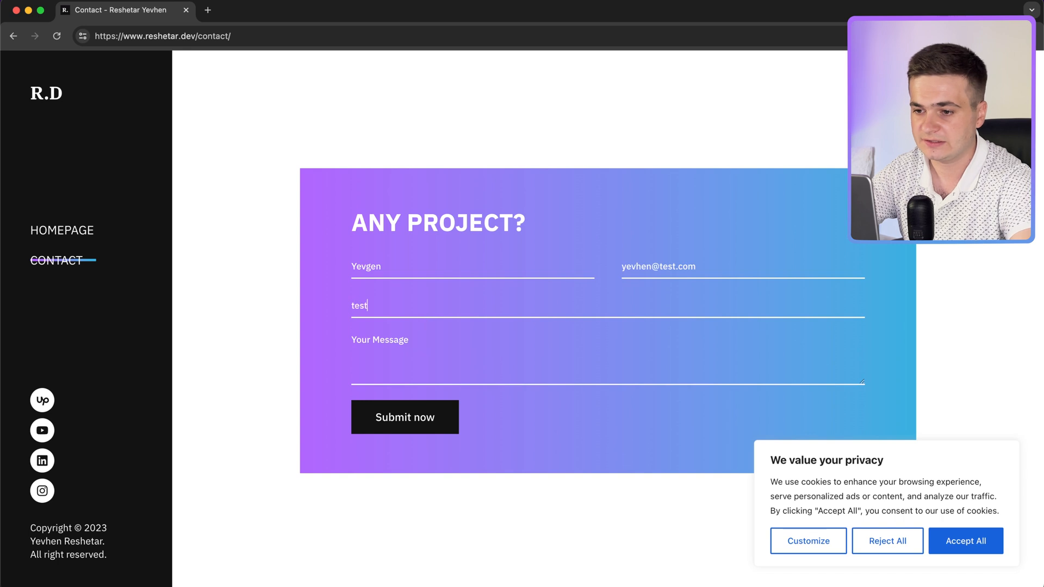
{"action": "type", "text": "website.com"}
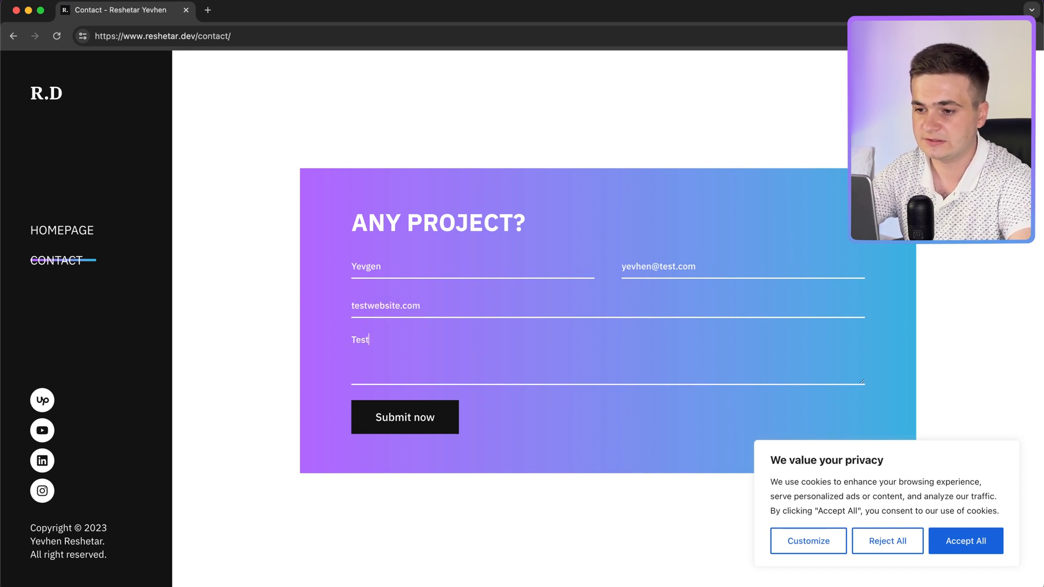
{"action": "type", "text": "Message"}
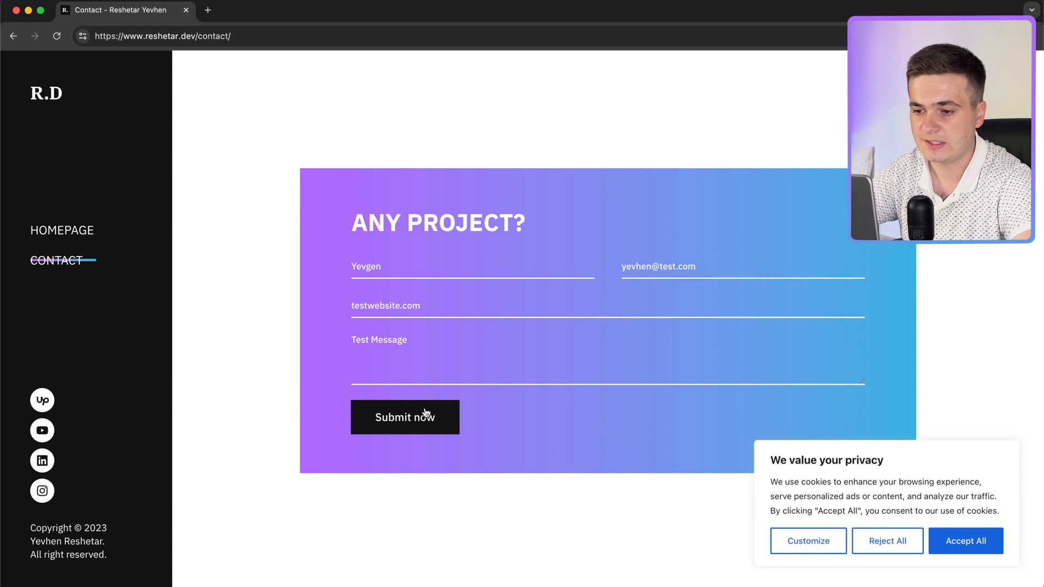
{"action": "left_click", "coordinate": [404, 417]}
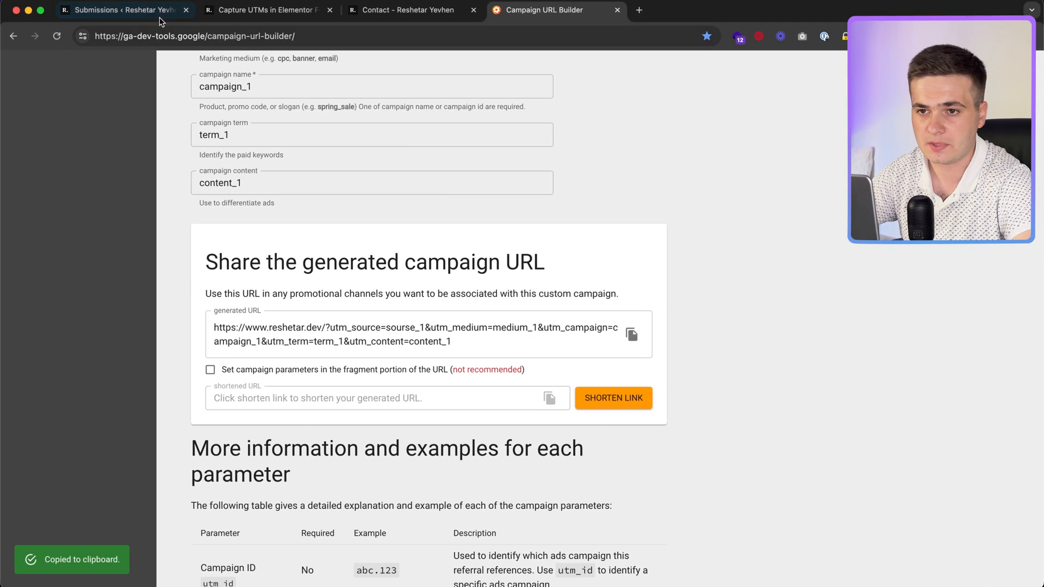
{"action": "left_click", "coordinate": [123, 10]}
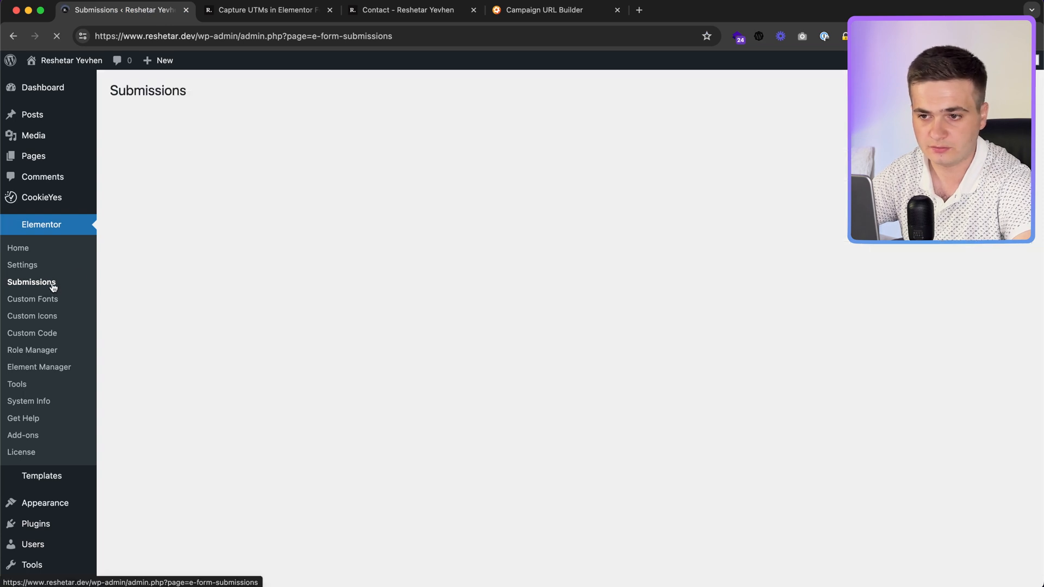
{"action": "left_click", "coordinate": [31, 282]}
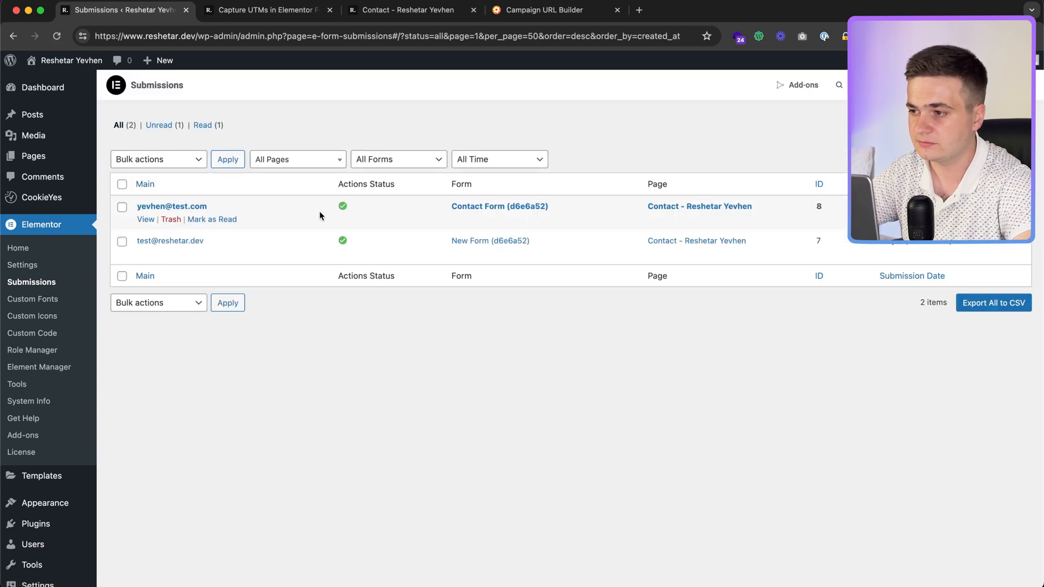
{"action": "mouse_move", "coordinate": [147, 235]}
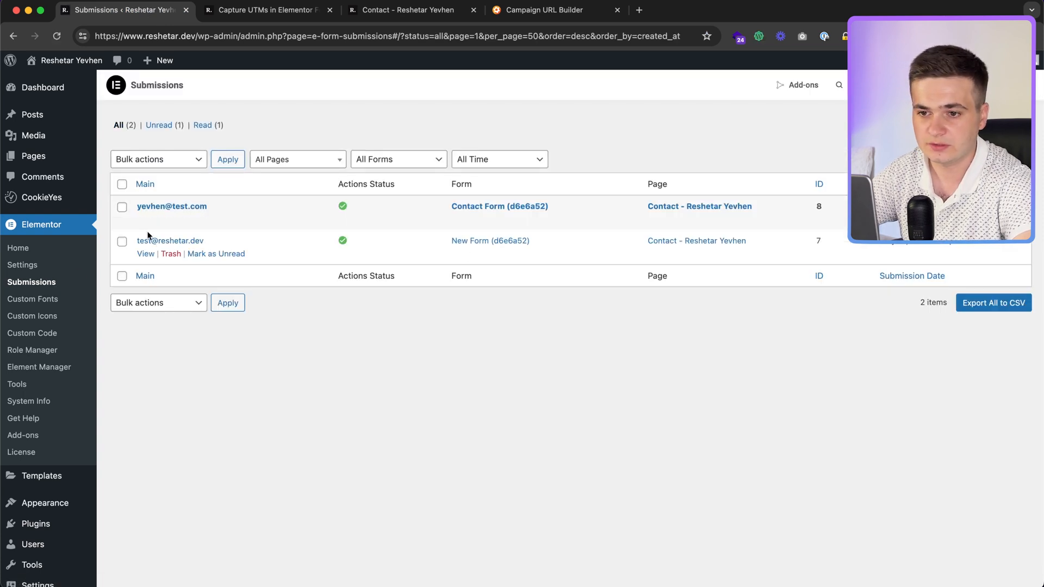
{"action": "left_click", "coordinate": [171, 205]}
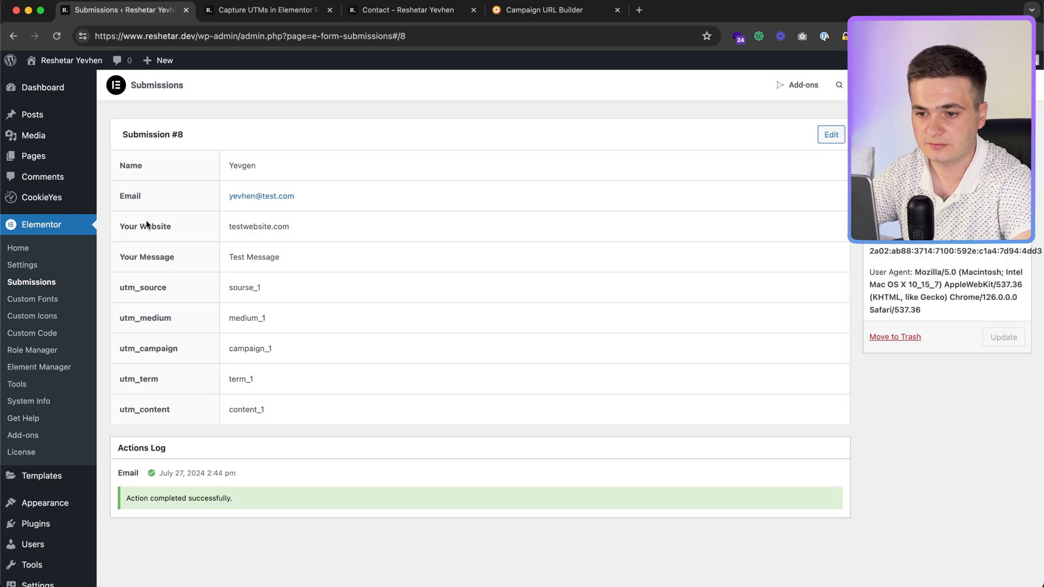
{"action": "mouse_move", "coordinate": [225, 448]}
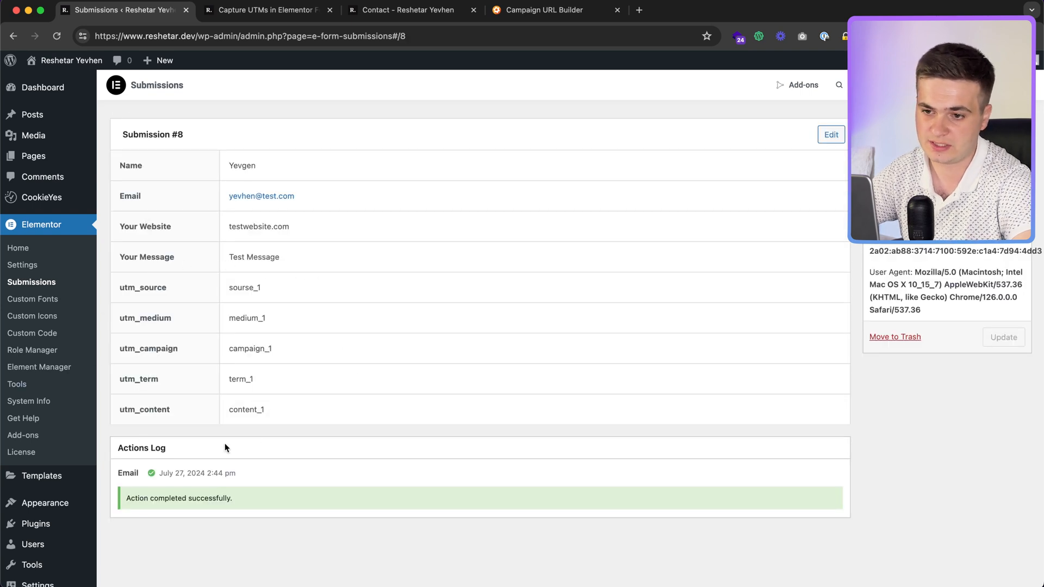
{"action": "mouse_move", "coordinate": [387, 412]}
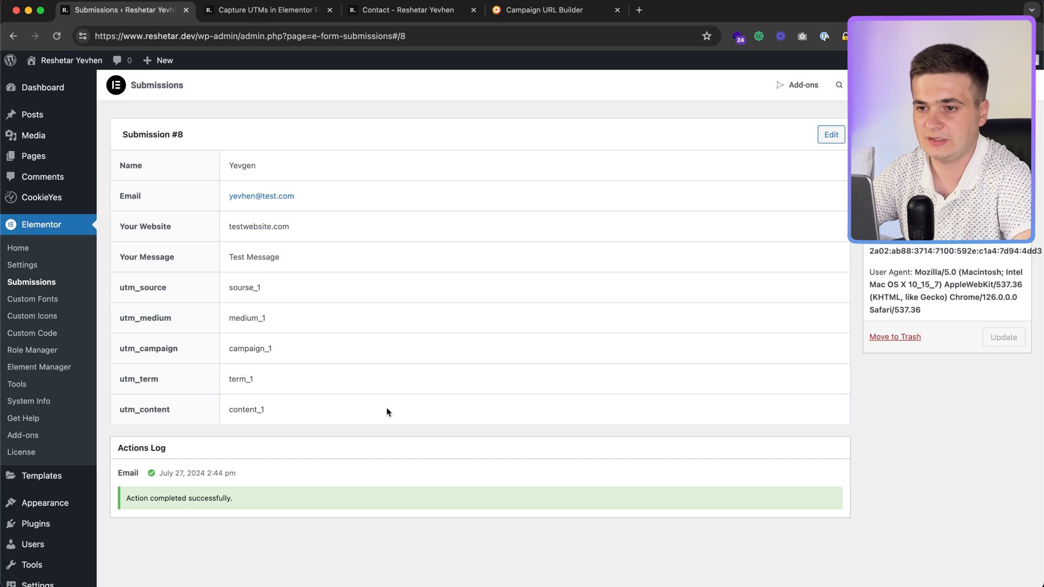
{"action": "left_click", "coordinate": [265, 9]}
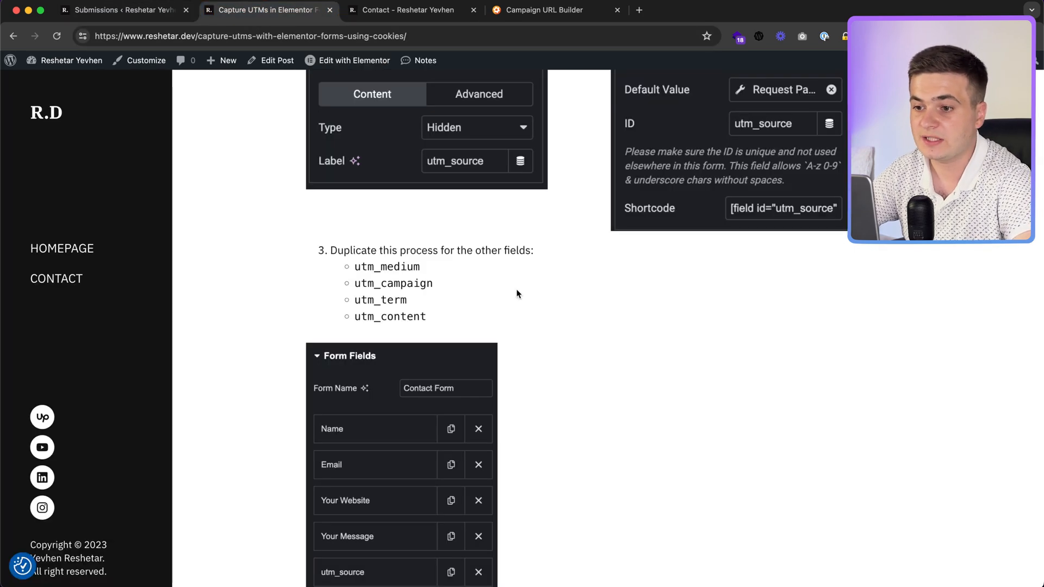
{"action": "scroll", "scroll_direction": "up", "scroll_amount": 3}
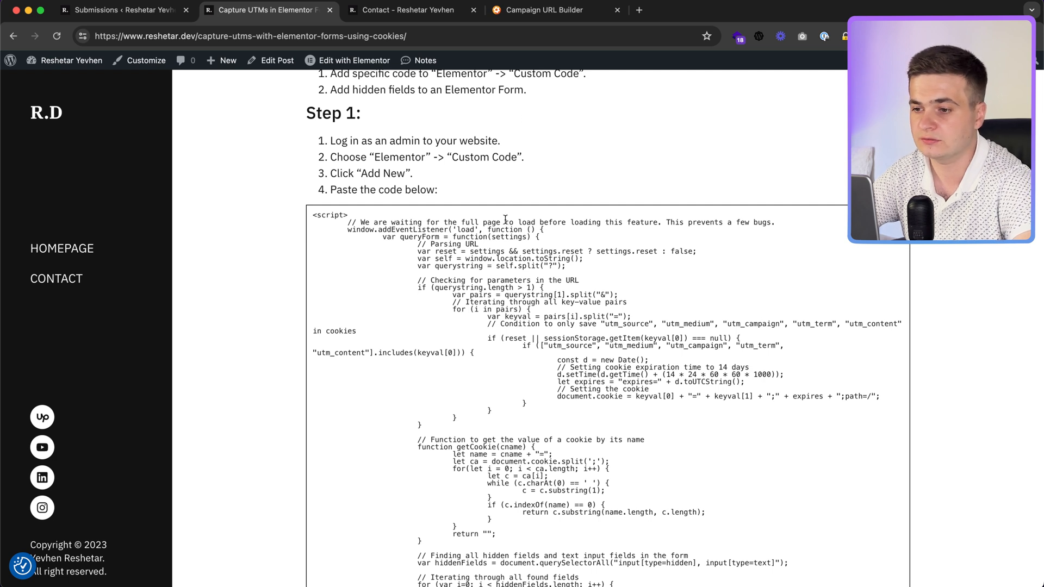
{"action": "mouse_move", "coordinate": [581, 452]}
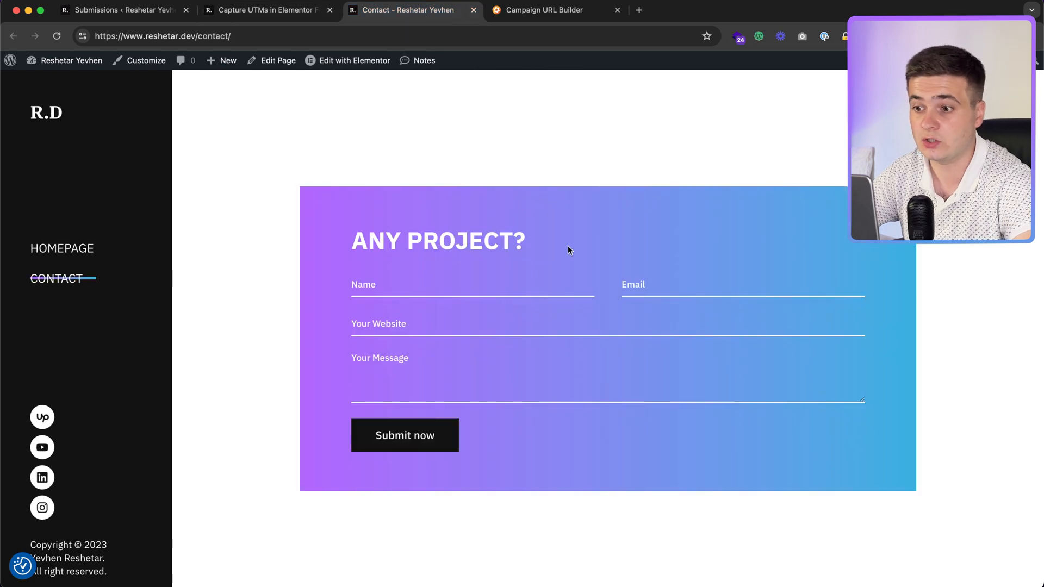
{"action": "left_click", "coordinate": [267, 10]}
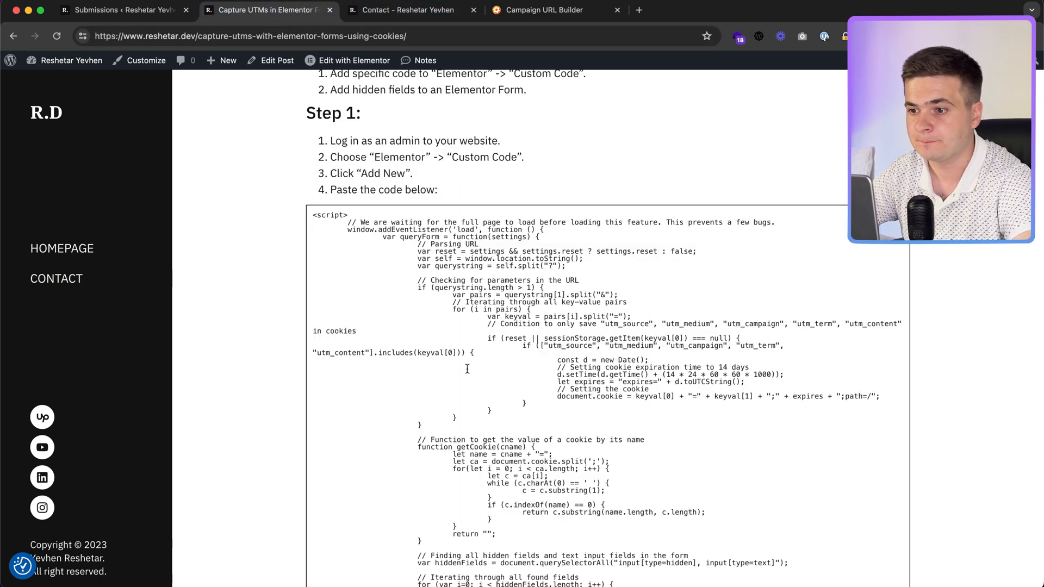
{"action": "scroll", "scroll_direction": "down", "scroll_amount": 3}
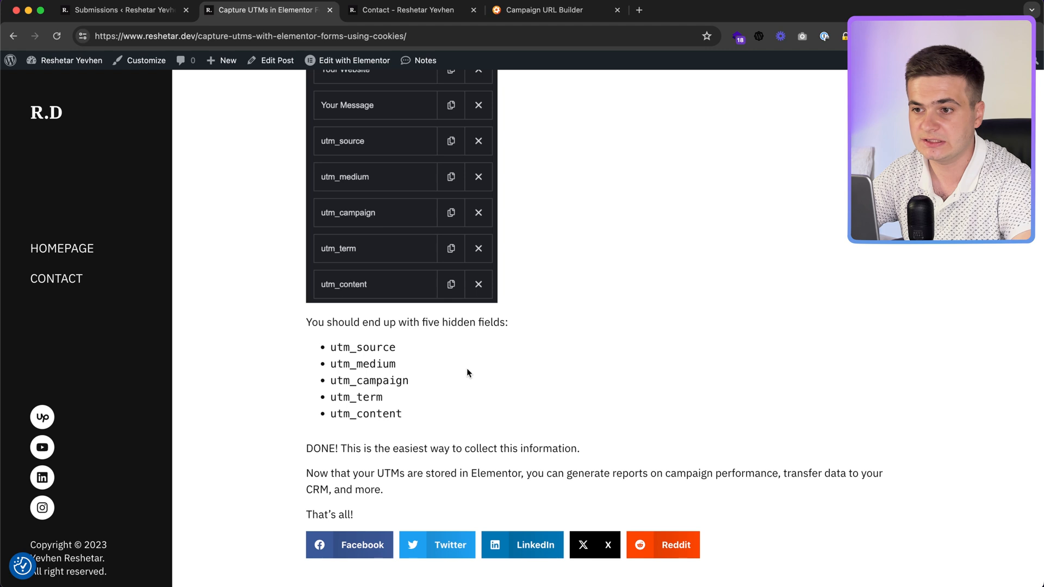
{"action": "mouse_move", "coordinate": [502, 386]}
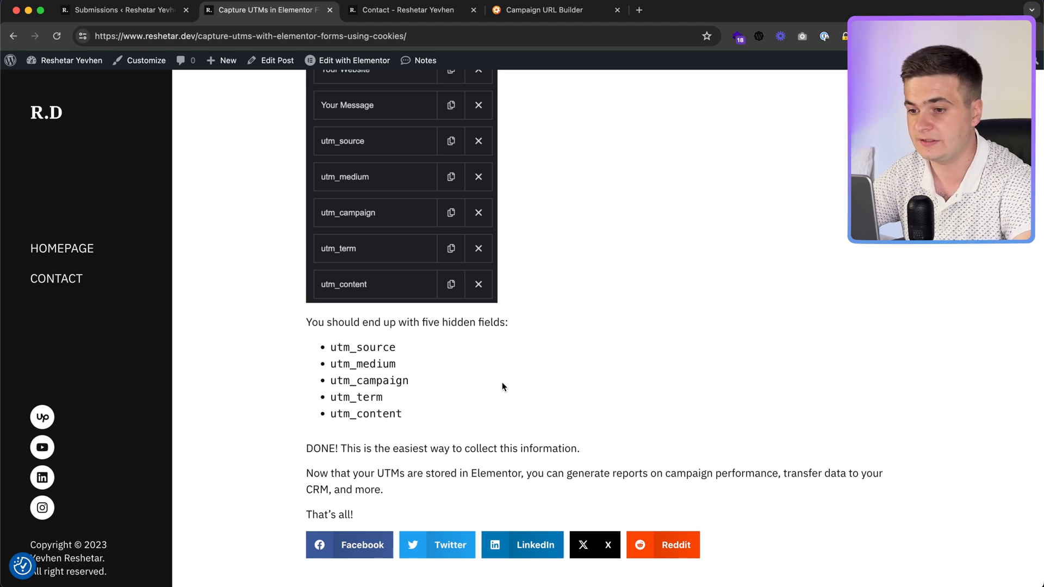
{"action": "mouse_move", "coordinate": [532, 521]}
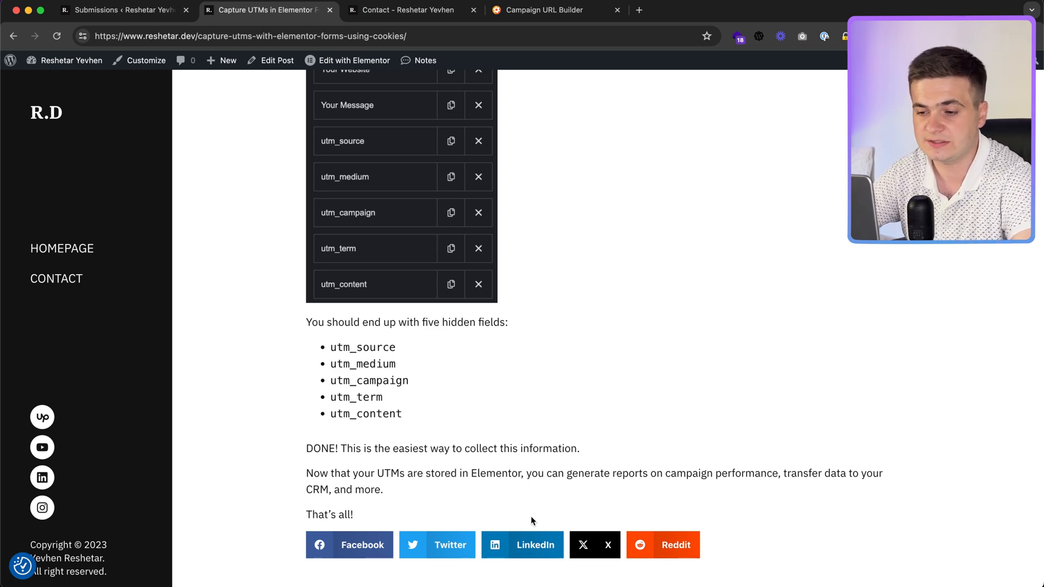
{"action": "scroll", "scroll_direction": "up", "scroll_amount": 3}
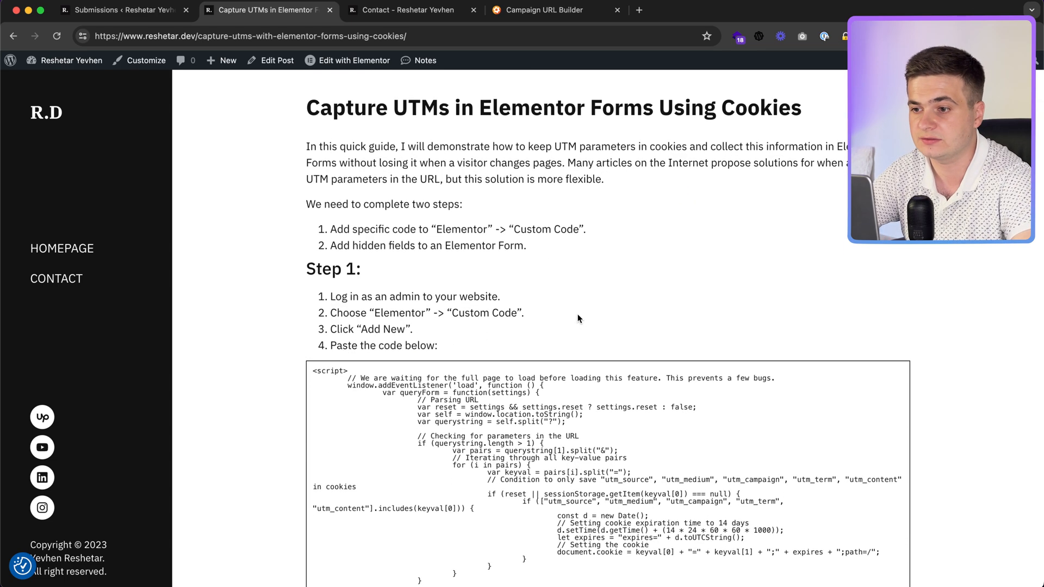